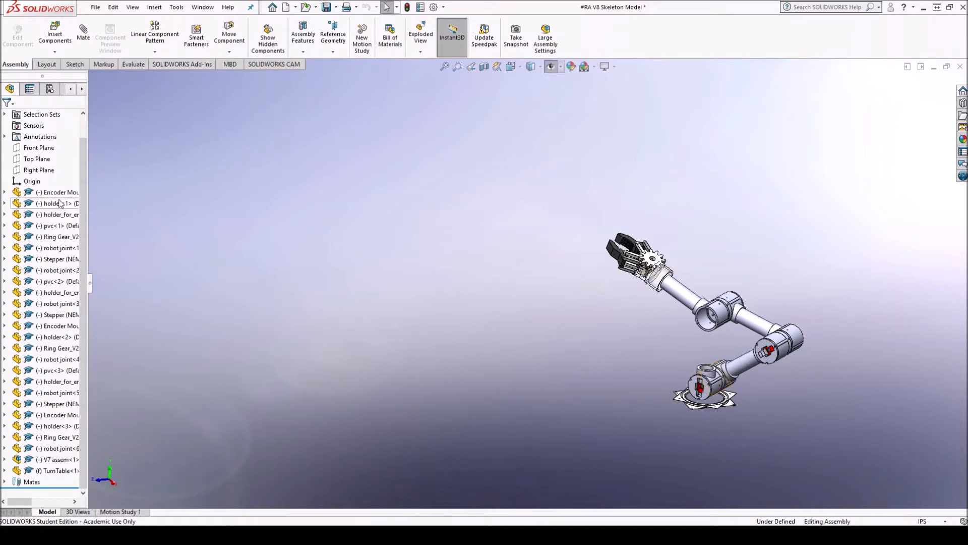
Select holder, holder_for_encoder, pvc, ring gear and first joint parts, invert, and hide them.
click(55, 226)
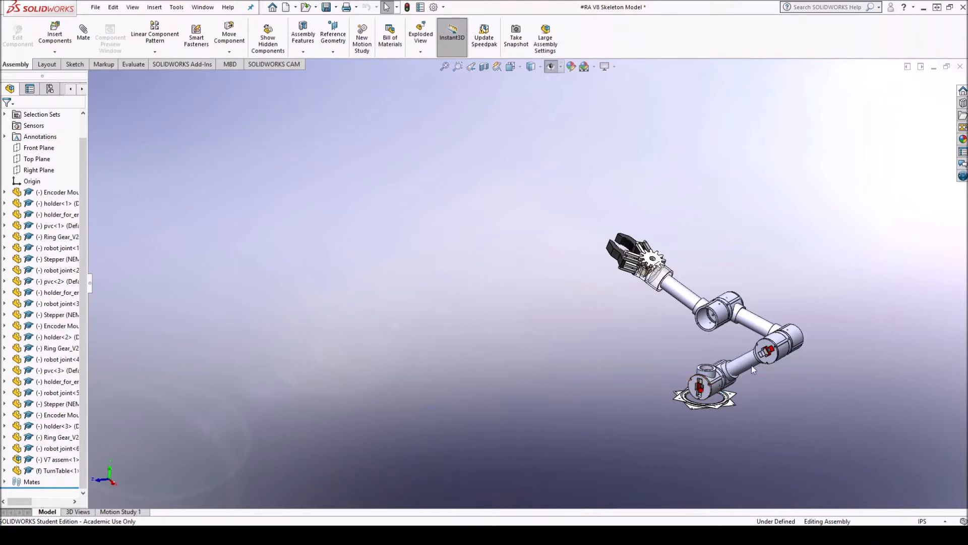
click(753, 324)
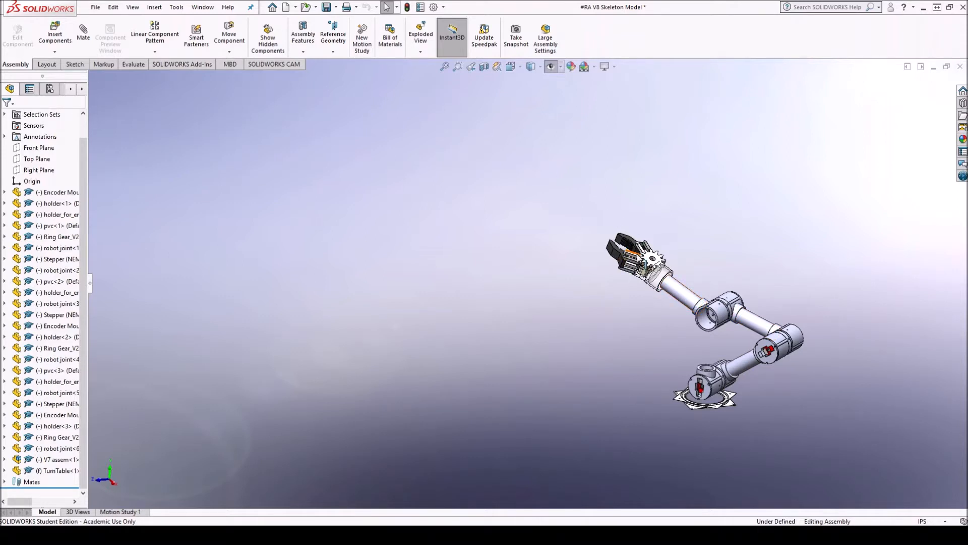
click(60, 192)
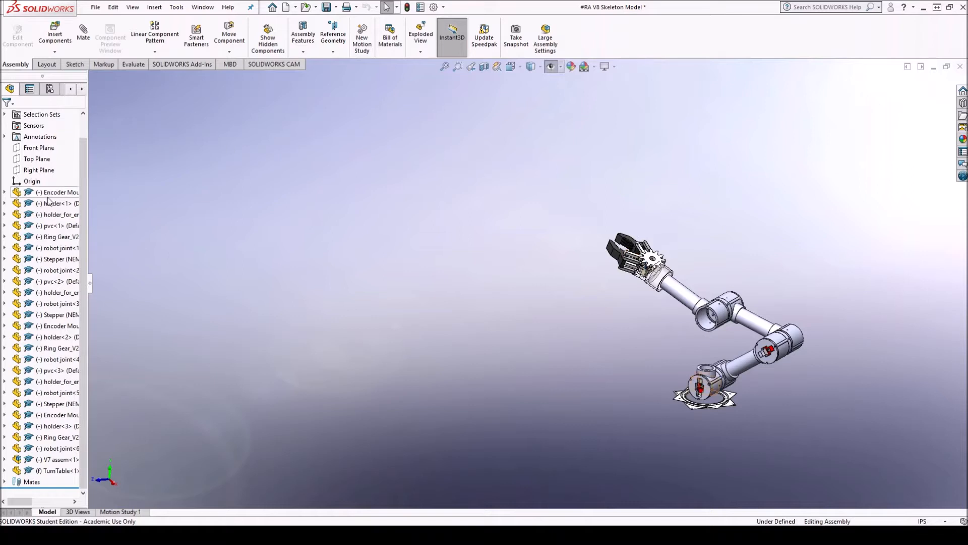
click(61, 203)
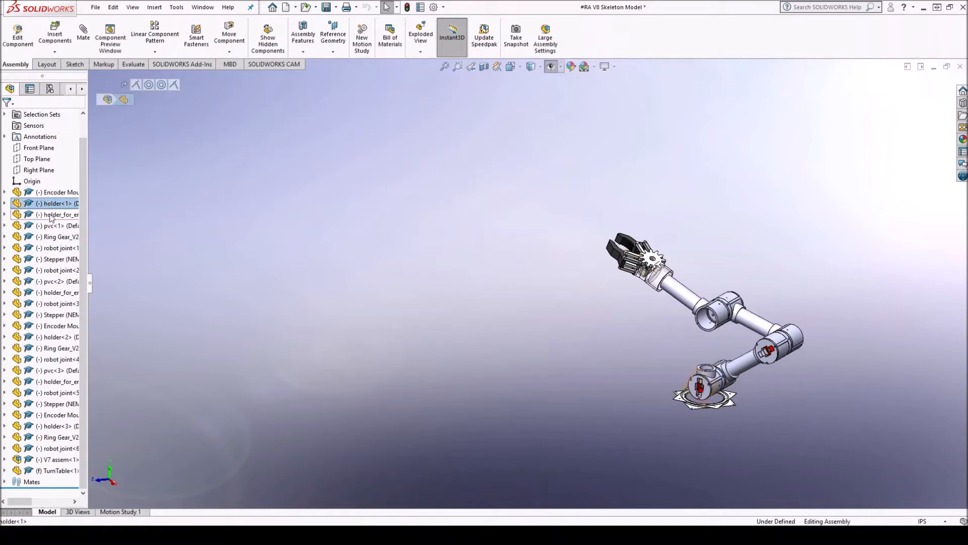
click(60, 214)
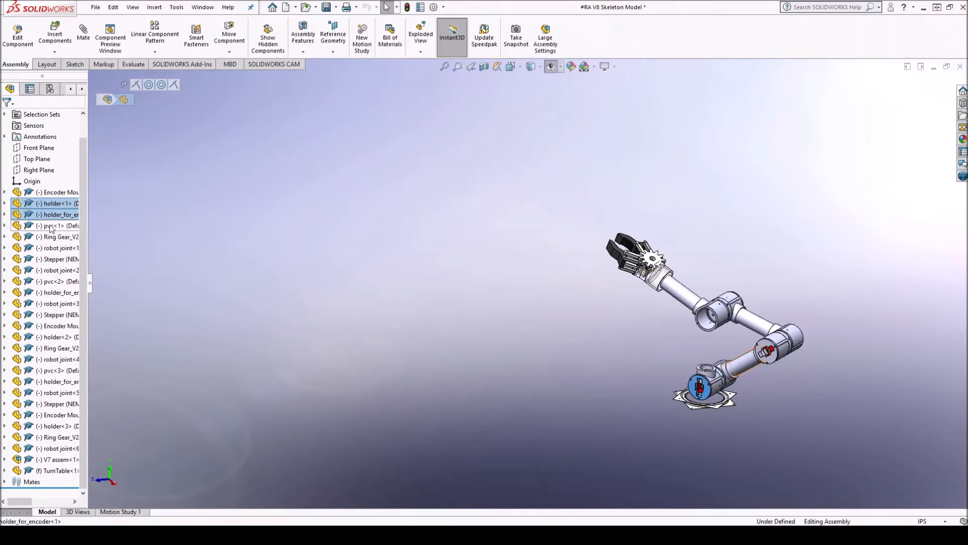
click(60, 225)
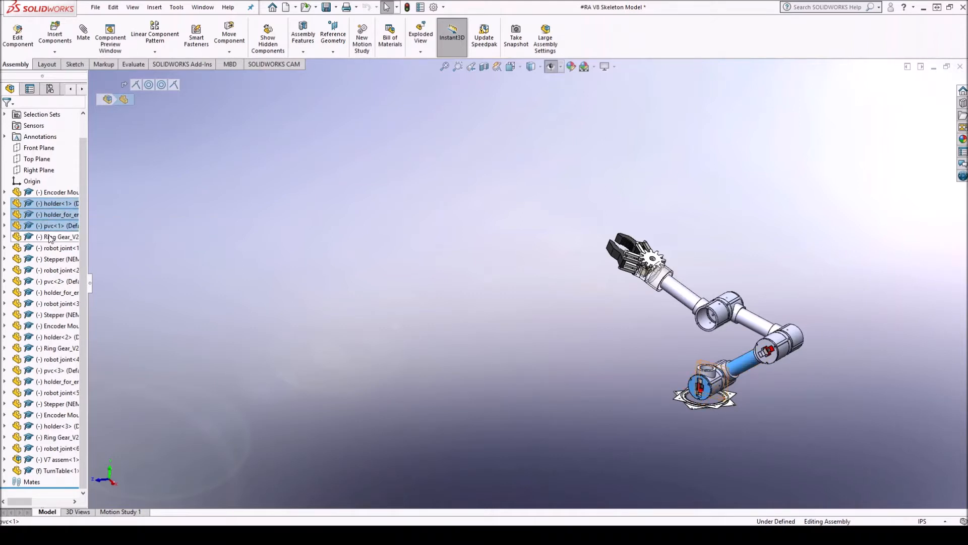
click(60, 236)
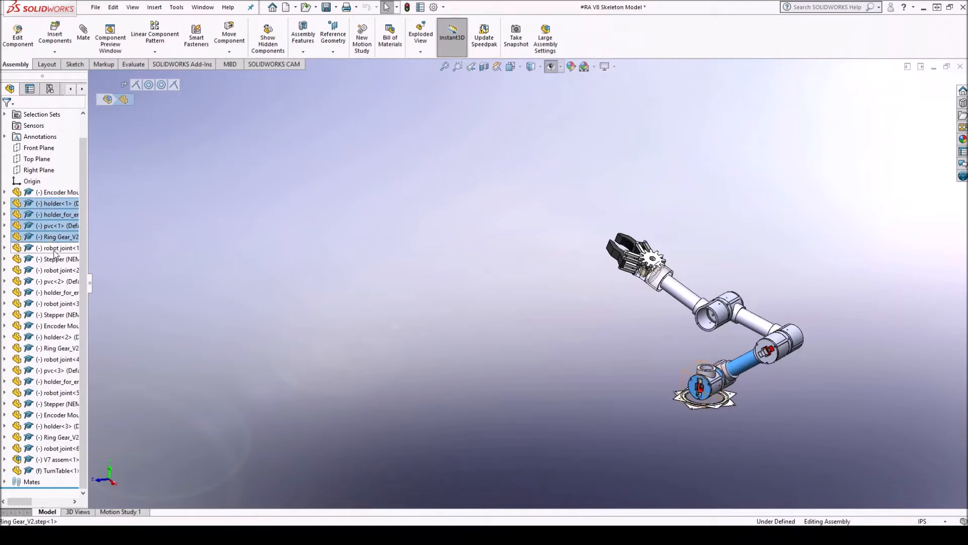
click(61, 247)
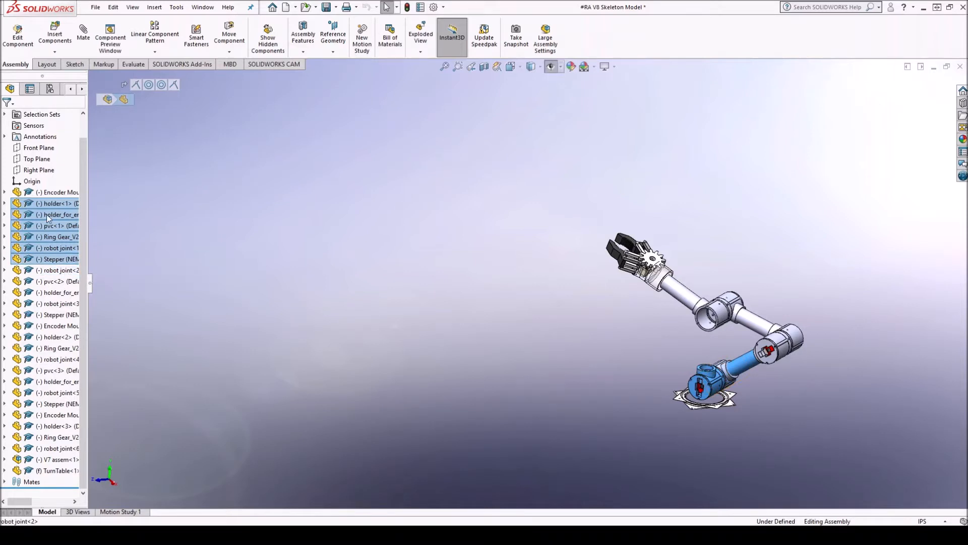
click(60, 192)
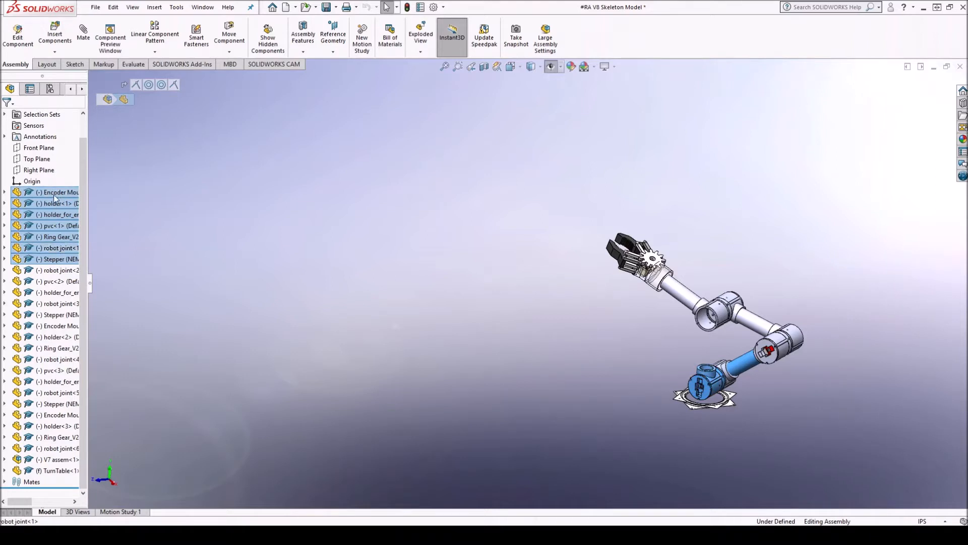
click(53, 226)
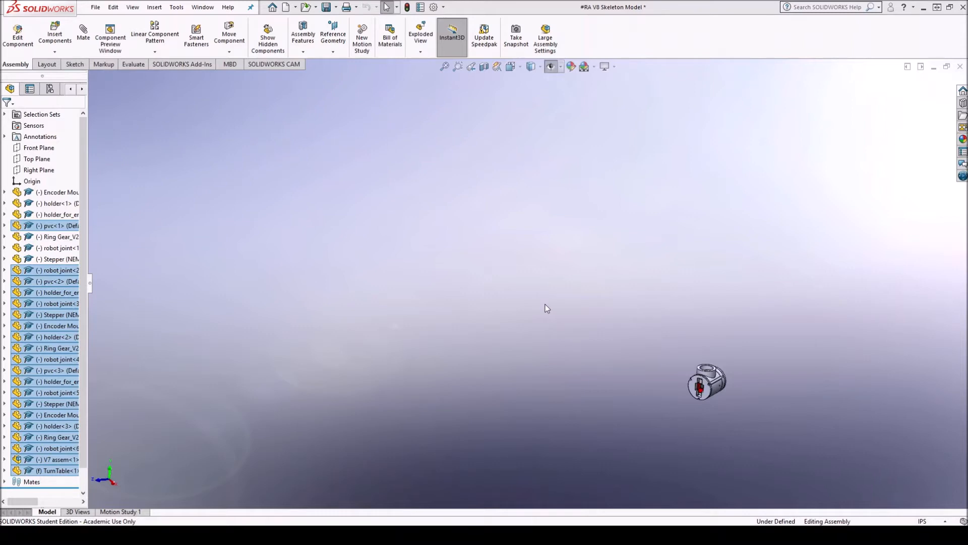
mouse_move(714, 359)
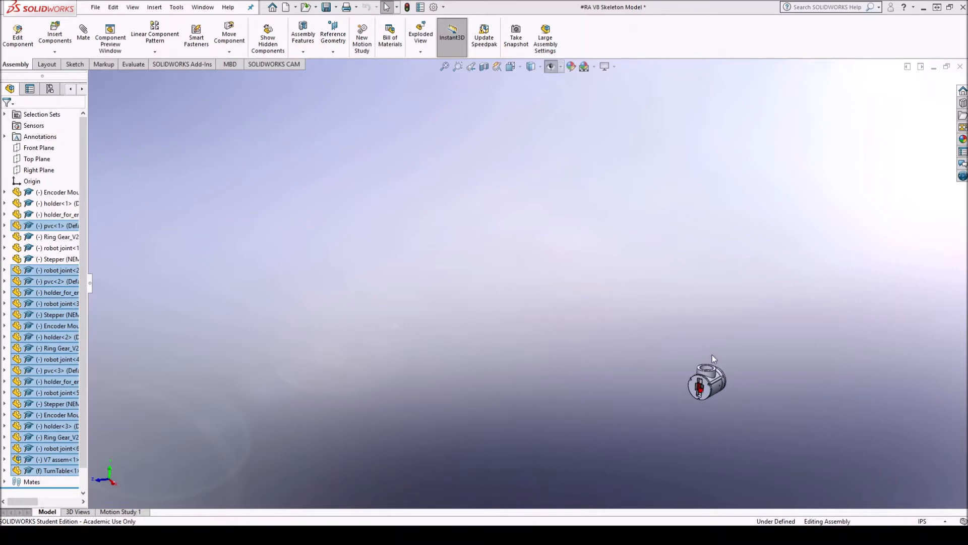
mouse_move(32, 41)
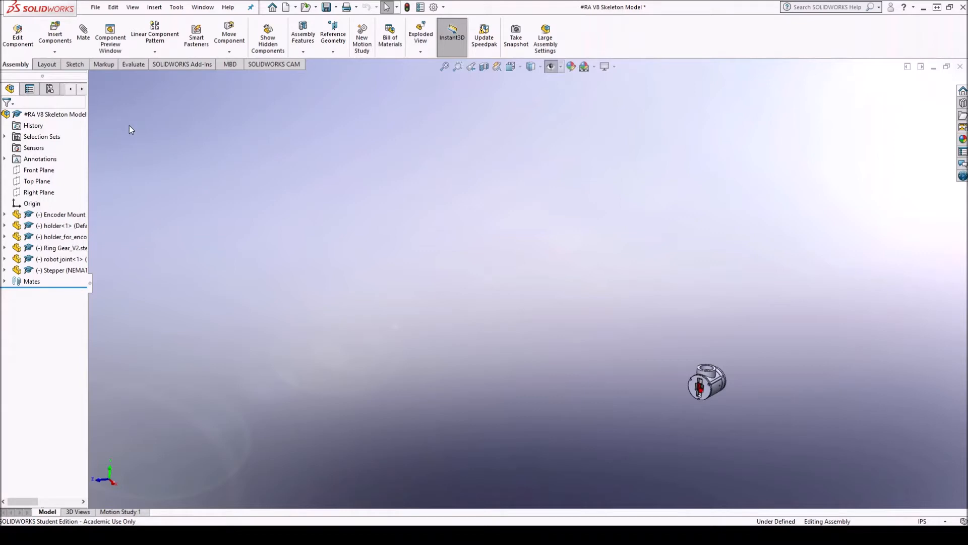
mouse_move(142, 182)
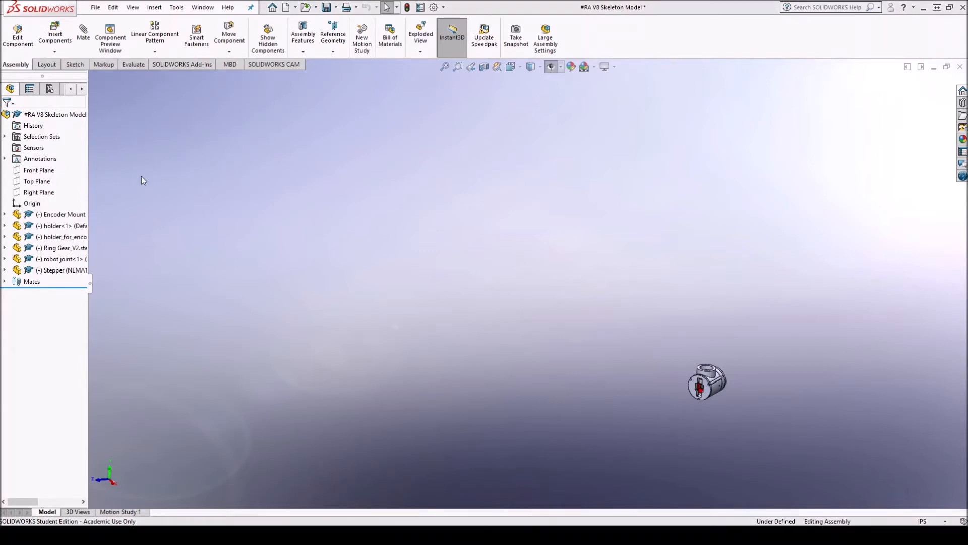
mouse_move(122, 214)
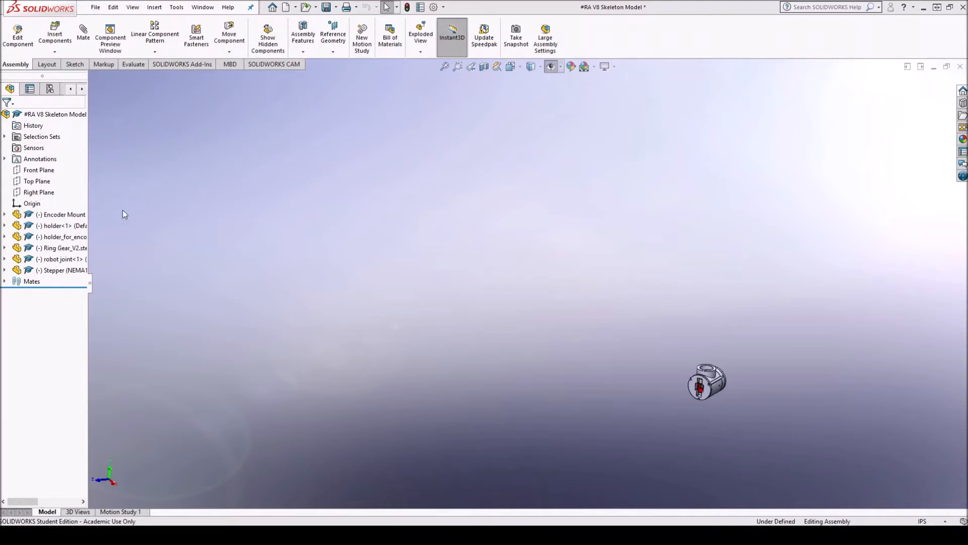
mouse_move(145, 149)
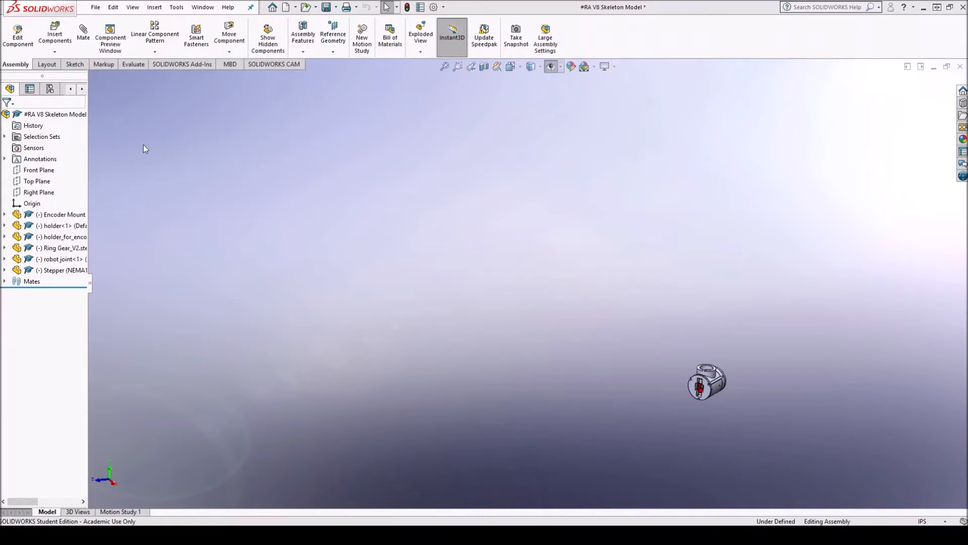
mouse_move(183, 186)
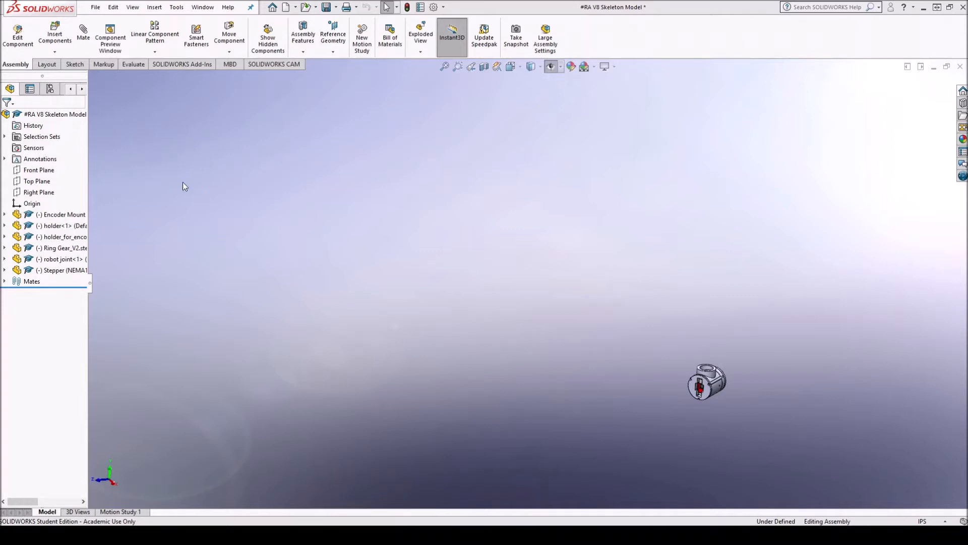
mouse_move(133, 122)
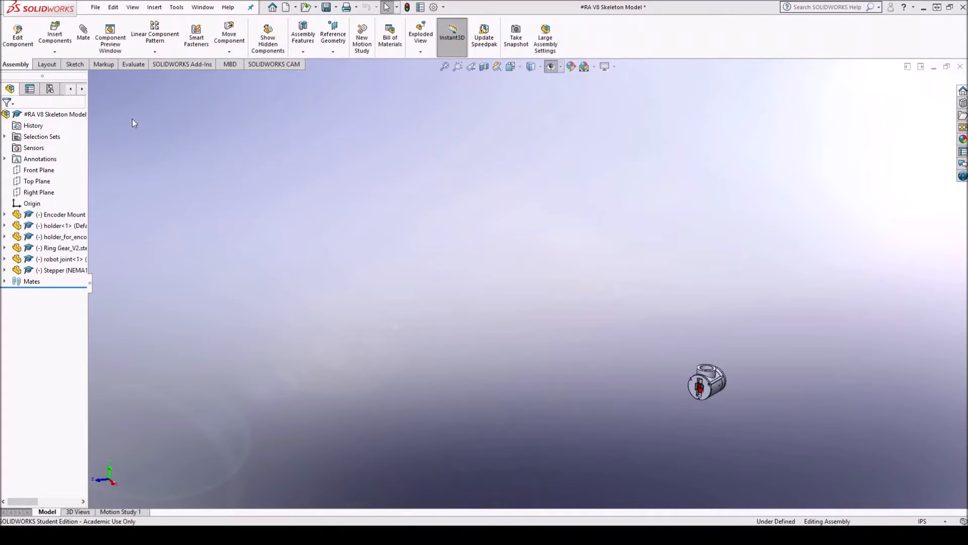
mouse_move(135, 148)
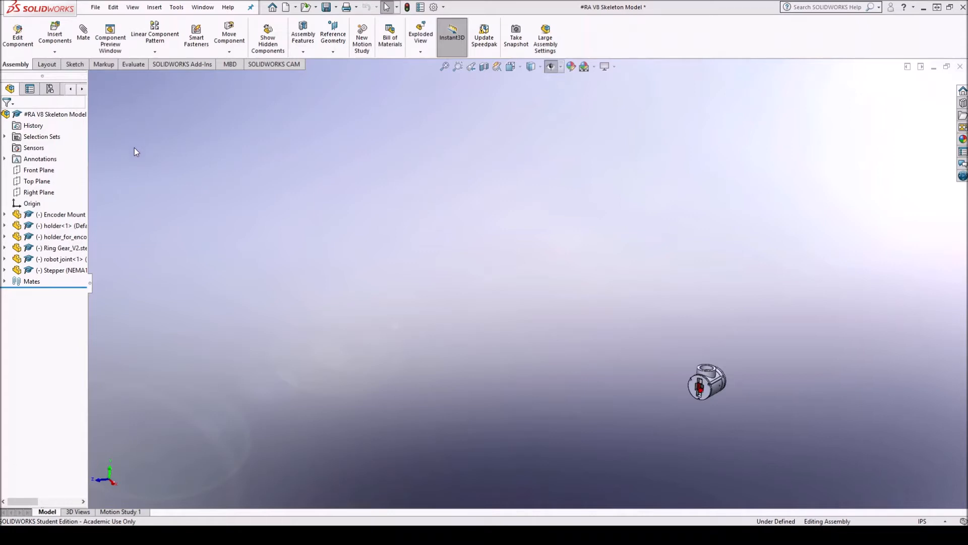
mouse_move(308, 302)
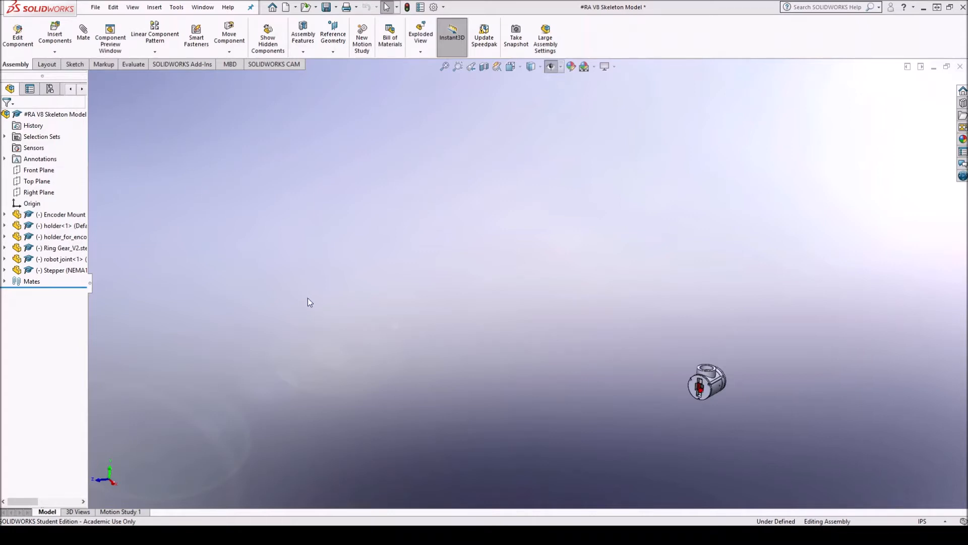
mouse_move(327, 321)
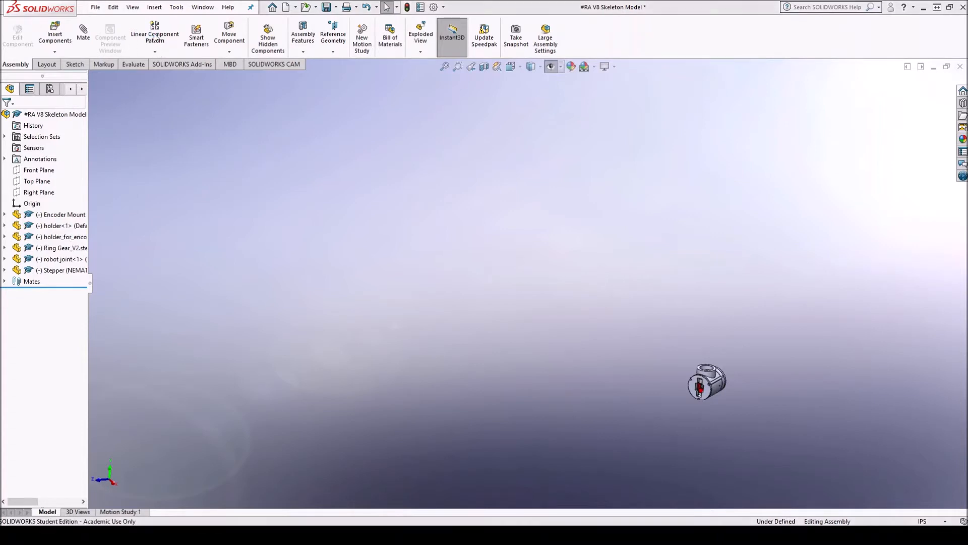
mouse_move(391, 247)
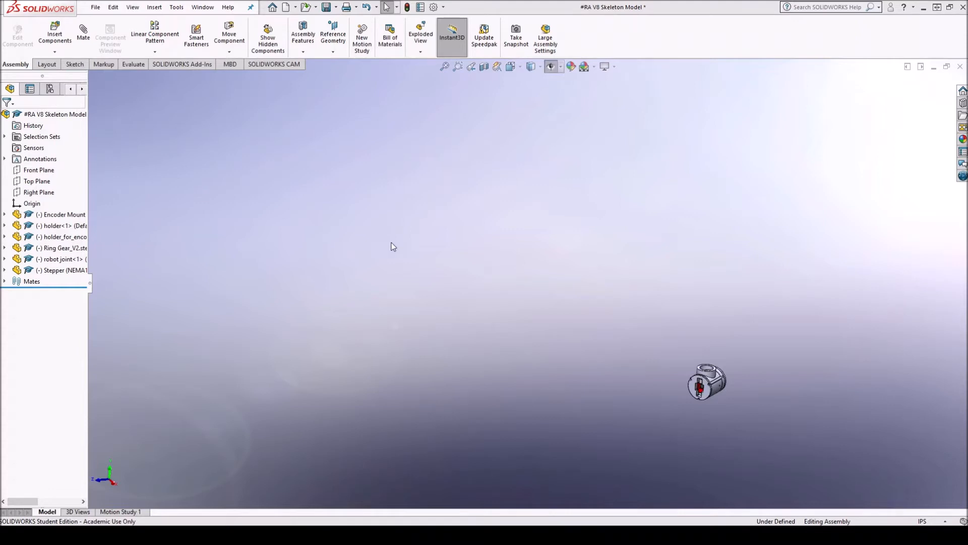
mouse_move(349, 271)
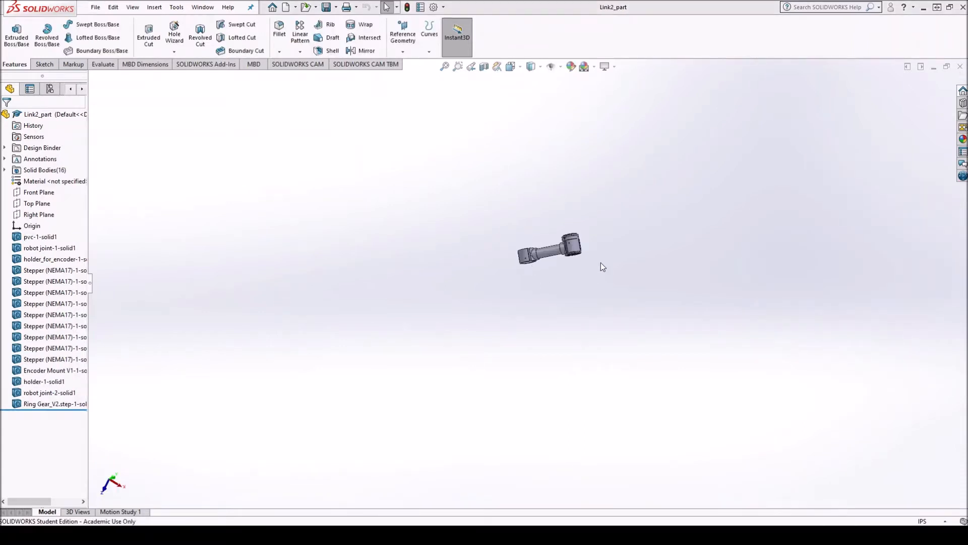
mouse_move(484, 269)
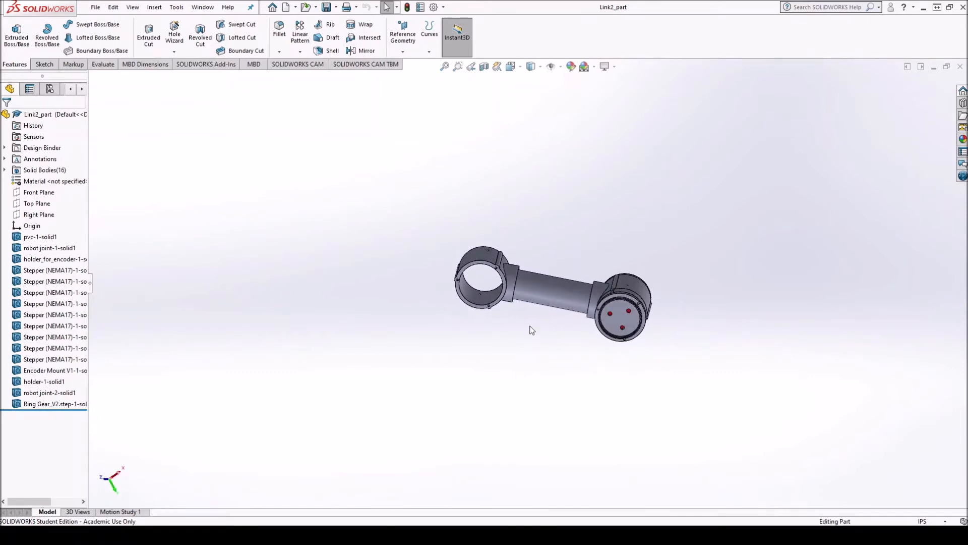
Rotate and zoom the Link2_part model to view it from another angle.
drag(533, 330, 567, 367)
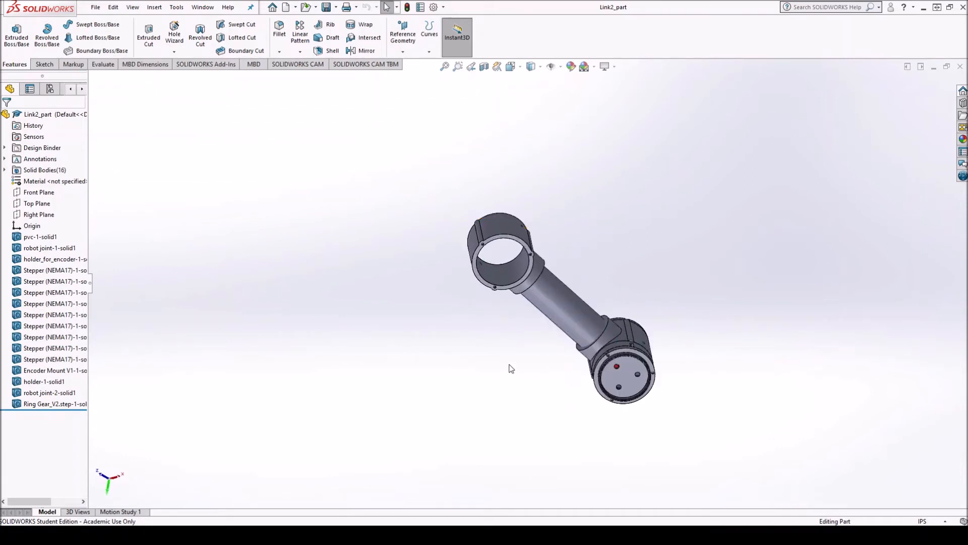
scroll(down, 3)
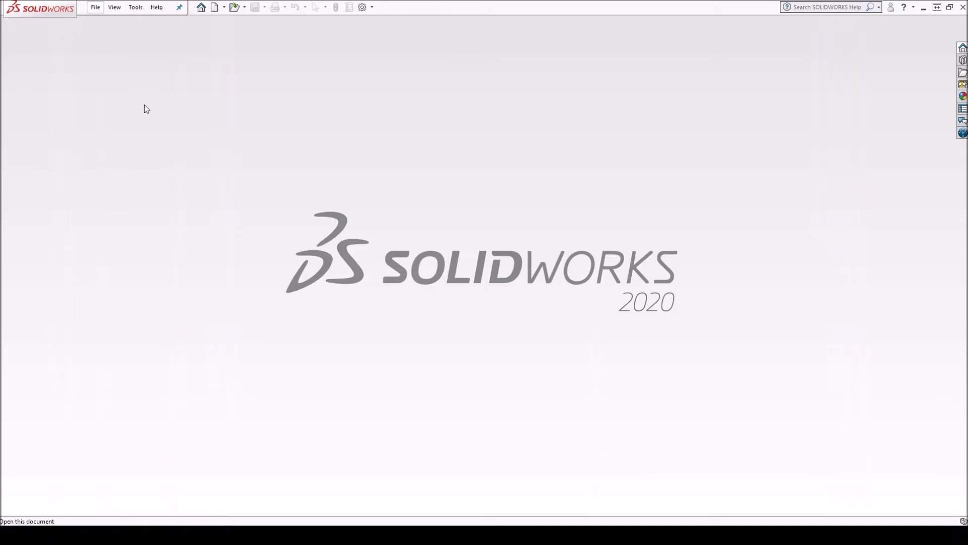
mouse_move(140, 96)
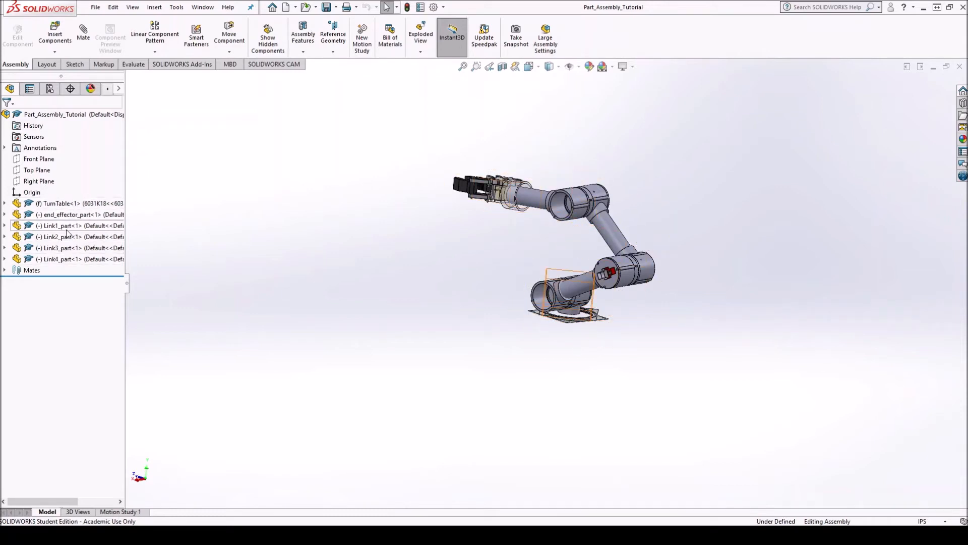
click(62, 237)
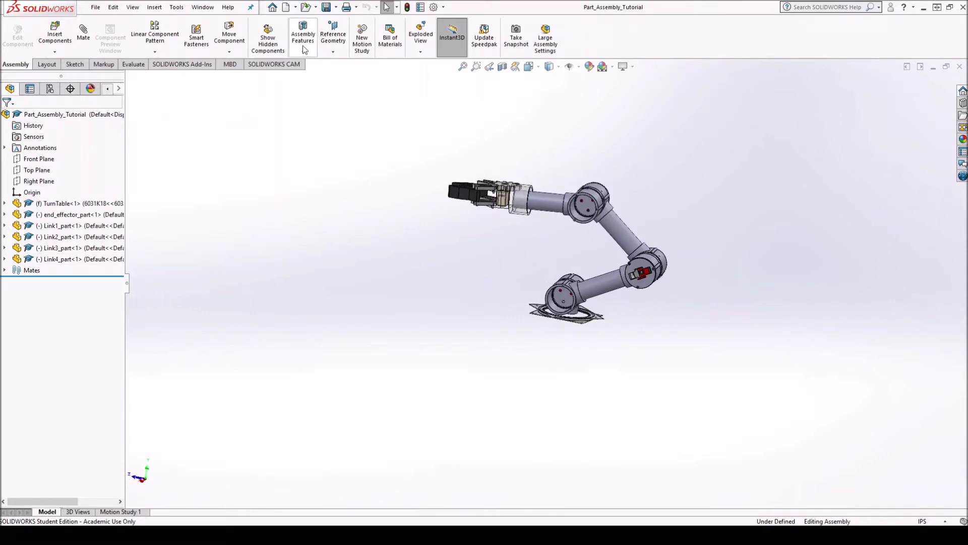
mouse_move(196, 210)
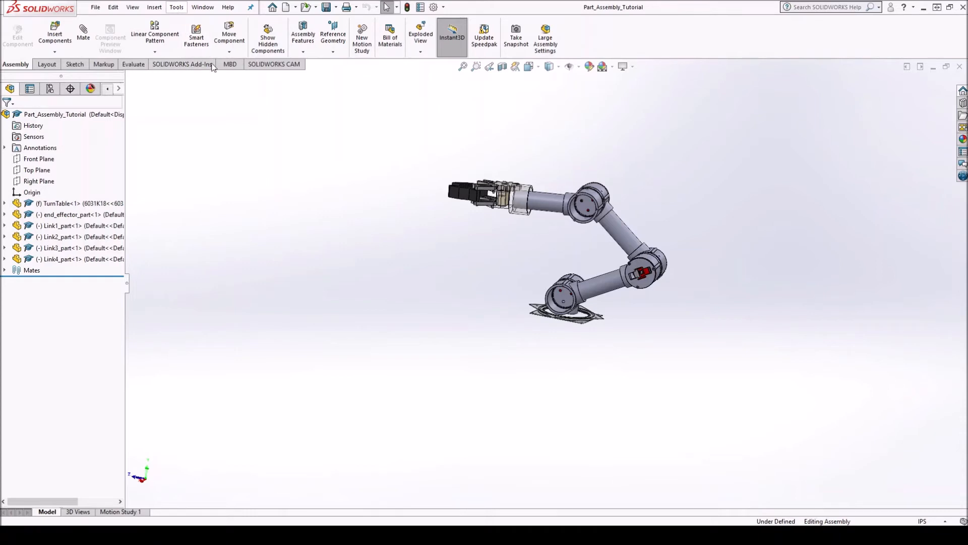
mouse_move(181, 521)
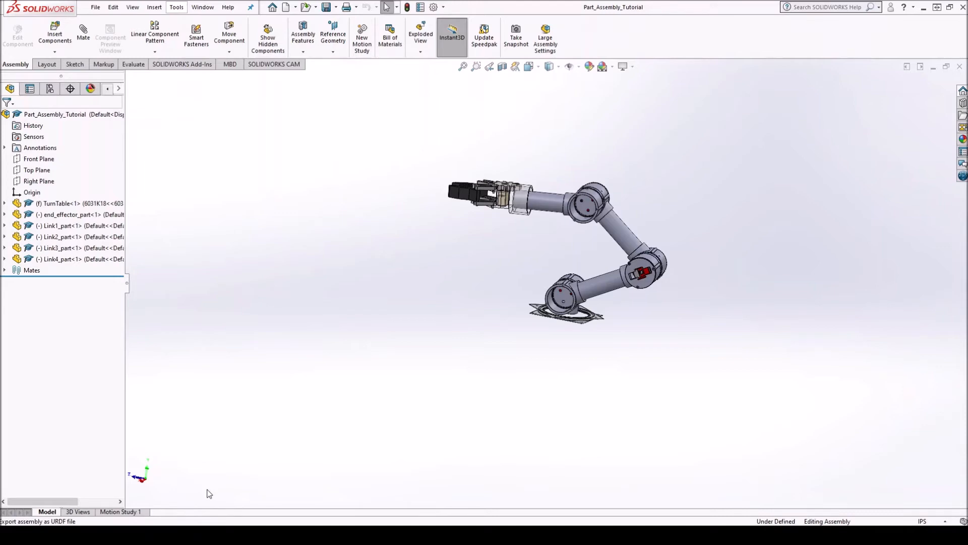
Launch Export as URDF from the Tools menu for the robot arm assembly.
click(176, 7)
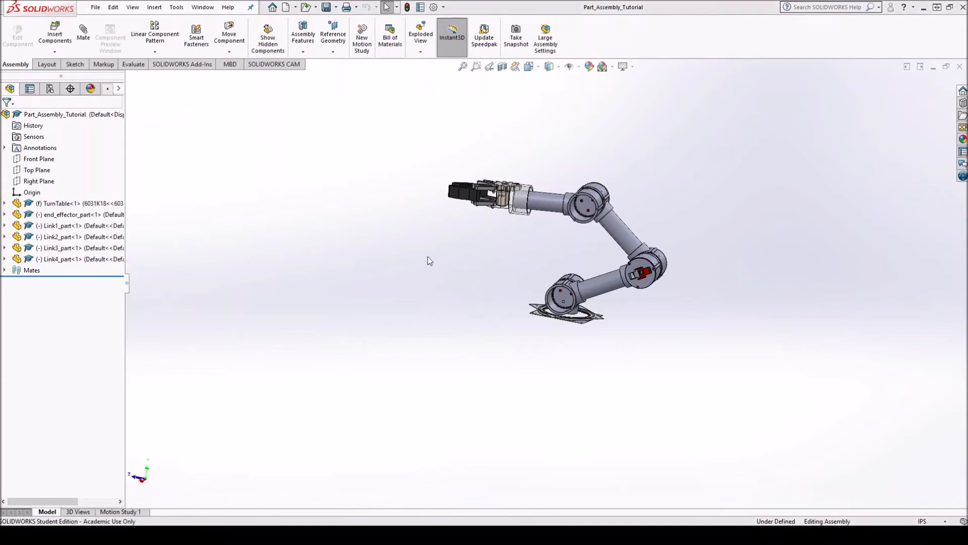
mouse_move(519, 291)
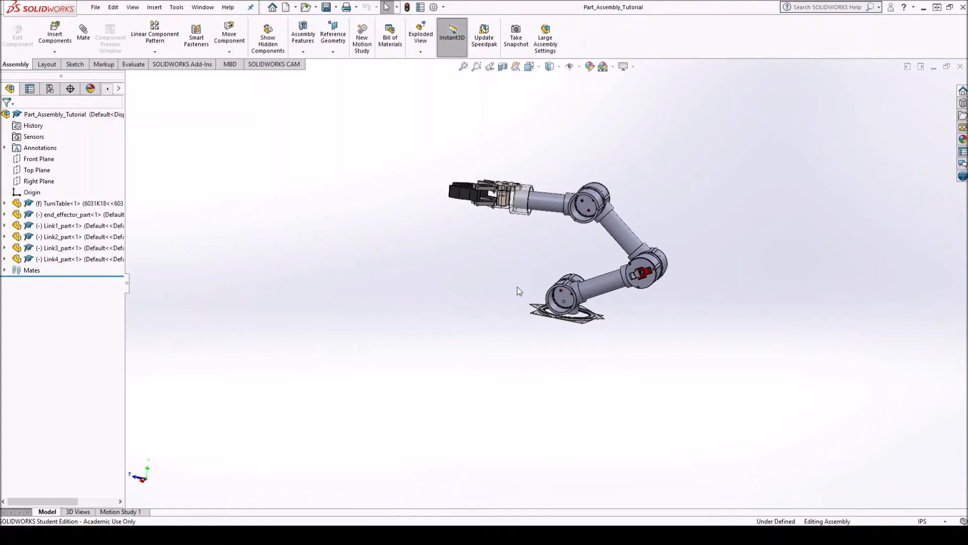
mouse_move(378, 259)
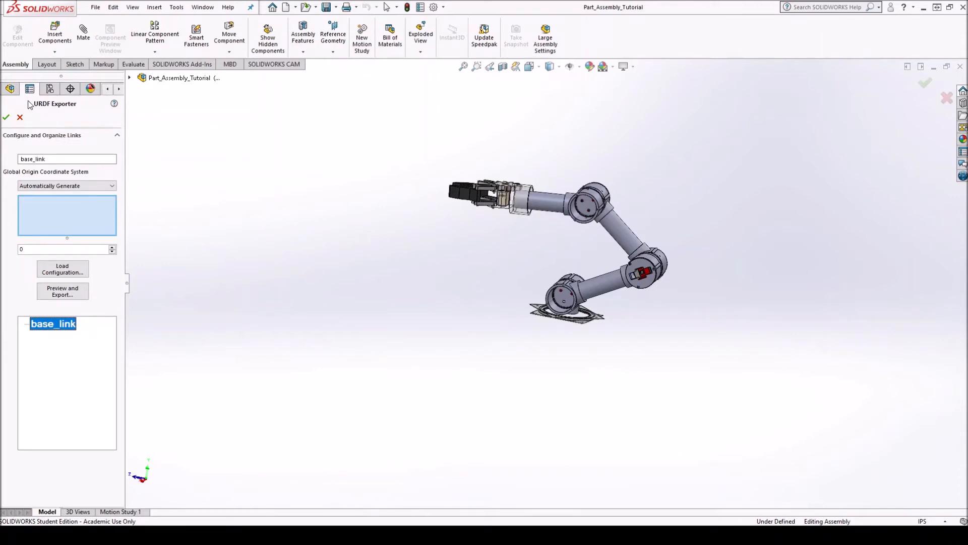
mouse_move(53, 112)
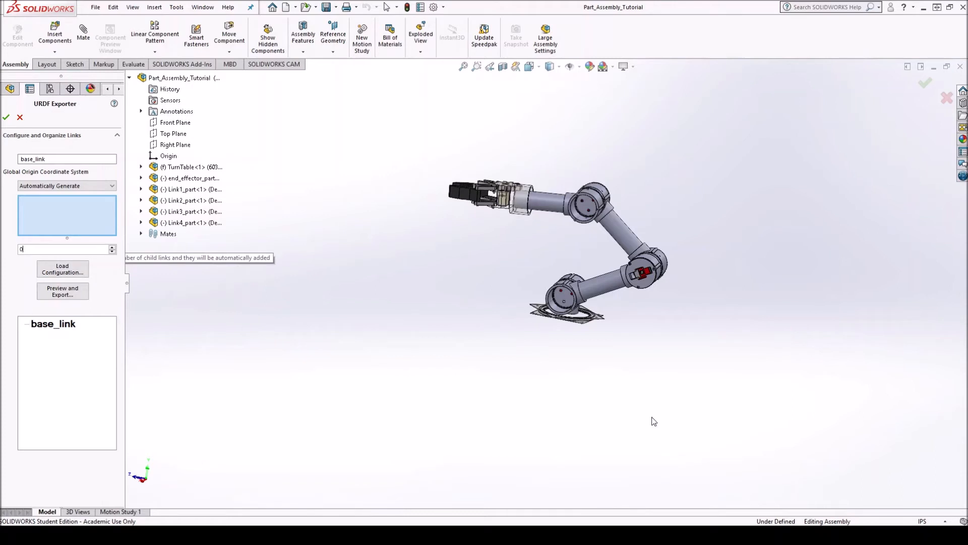
Assign the TurnTable part to base_link and give it one child link.
click(564, 312)
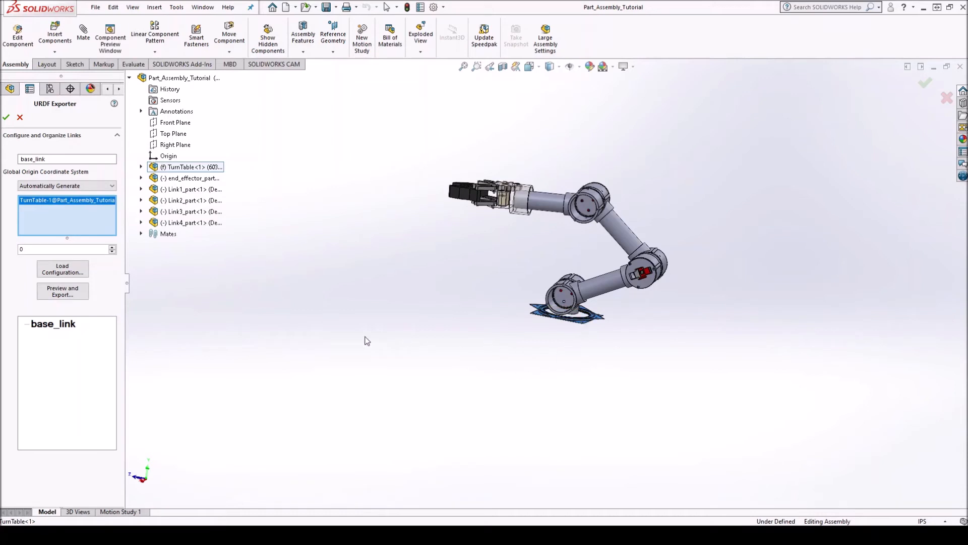
mouse_move(526, 375)
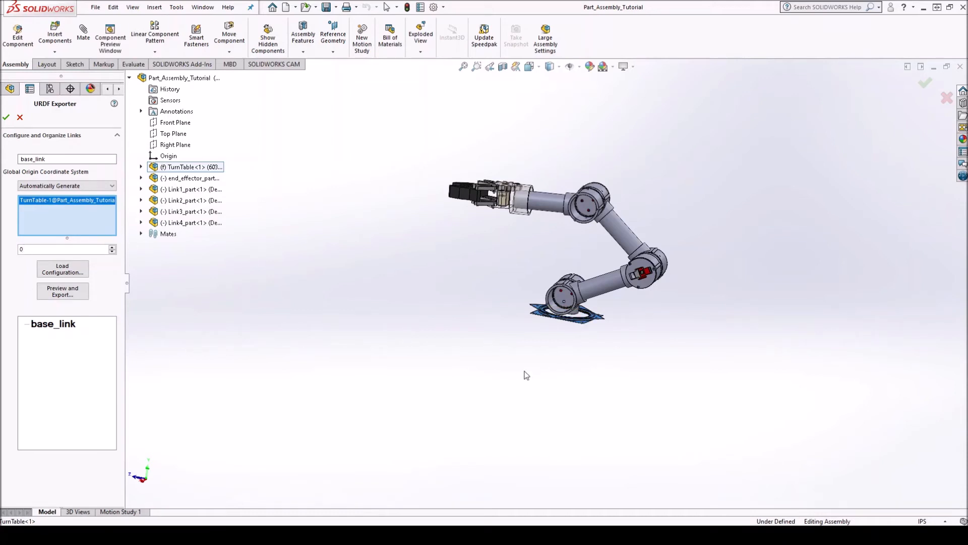
drag(526, 375, 618, 440)
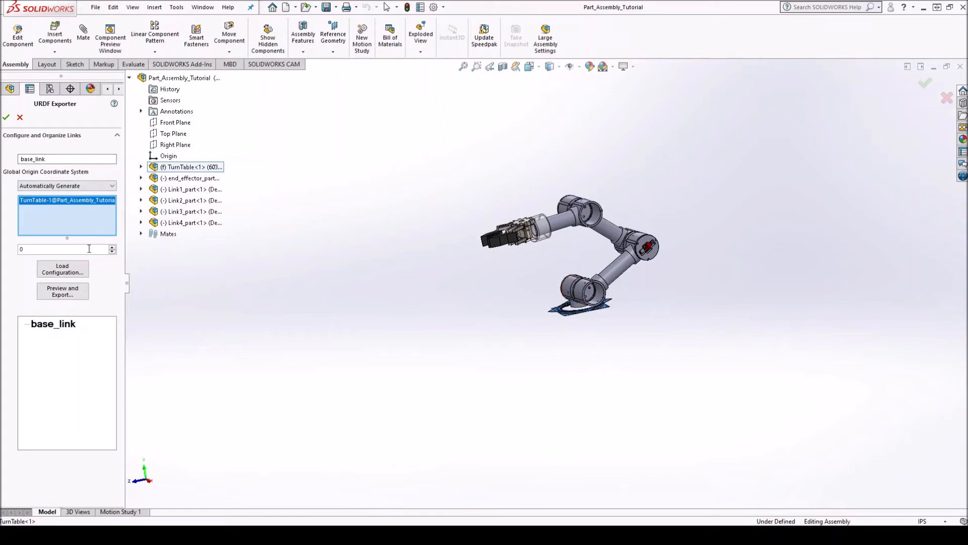
click(112, 247)
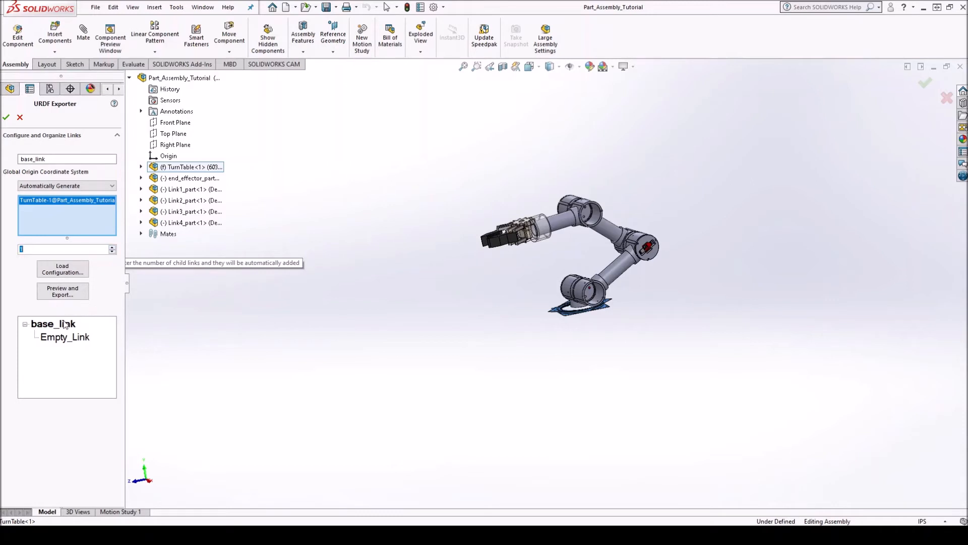
mouse_move(56, 341)
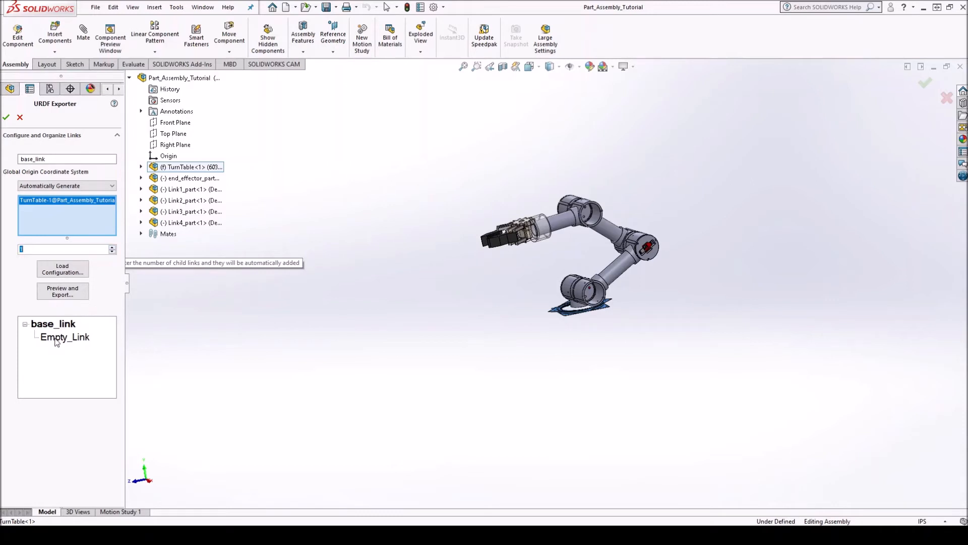
mouse_move(57, 344)
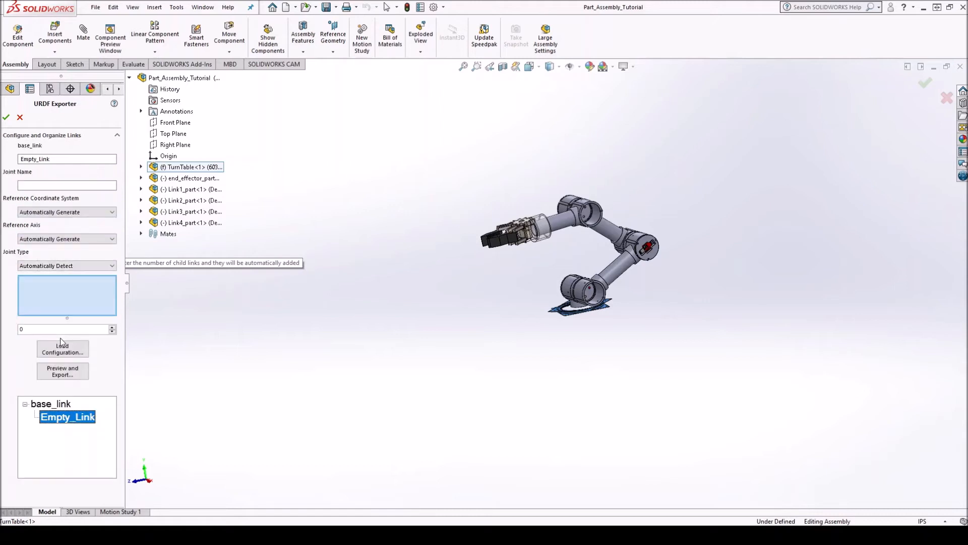
Name the child link_1 with revolute joint0, assign Link1_part, and add one child link.
click(67, 159)
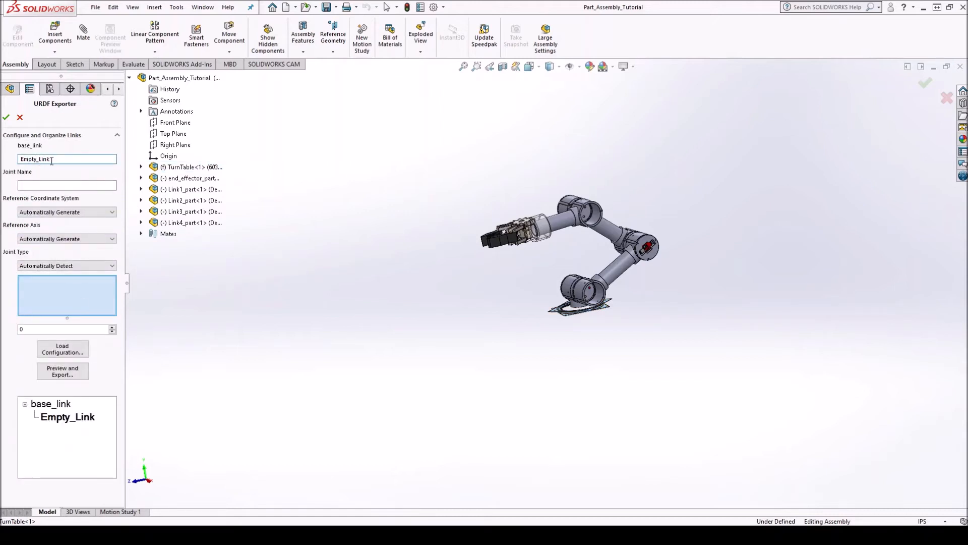
text(link_1)
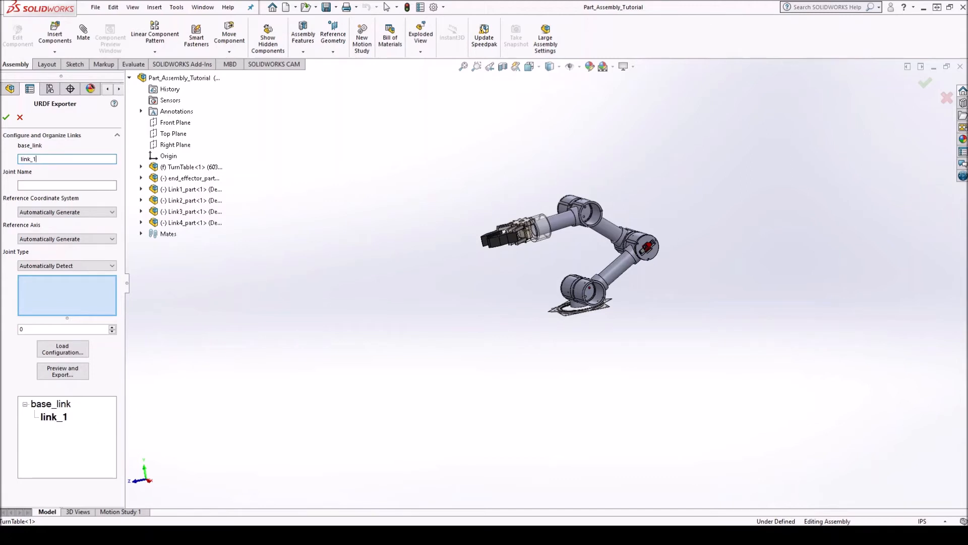
click(61, 185)
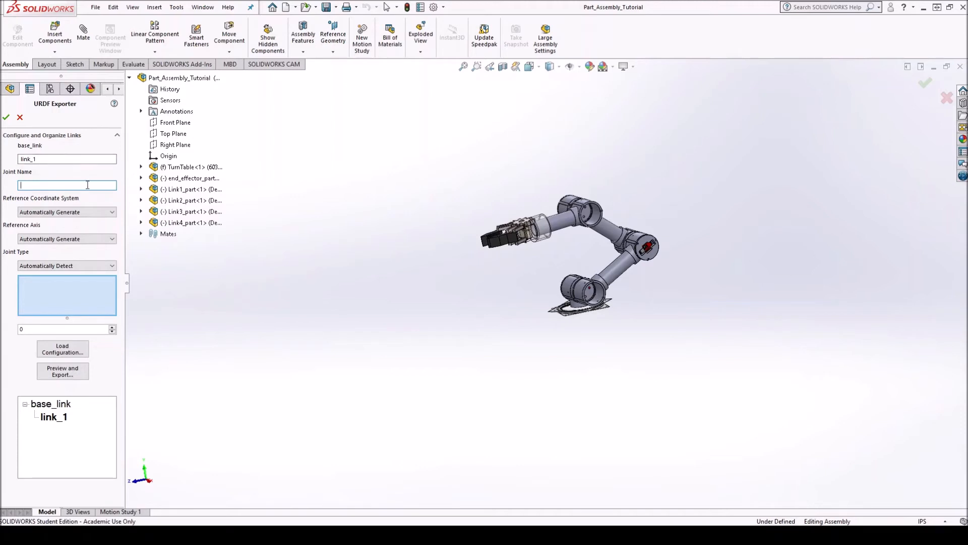
text(joint0)
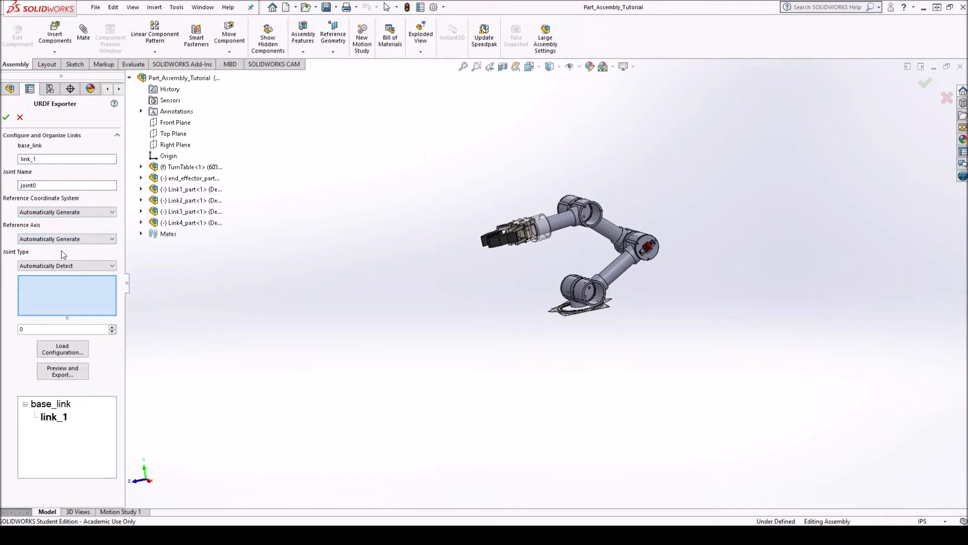
mouse_move(26, 255)
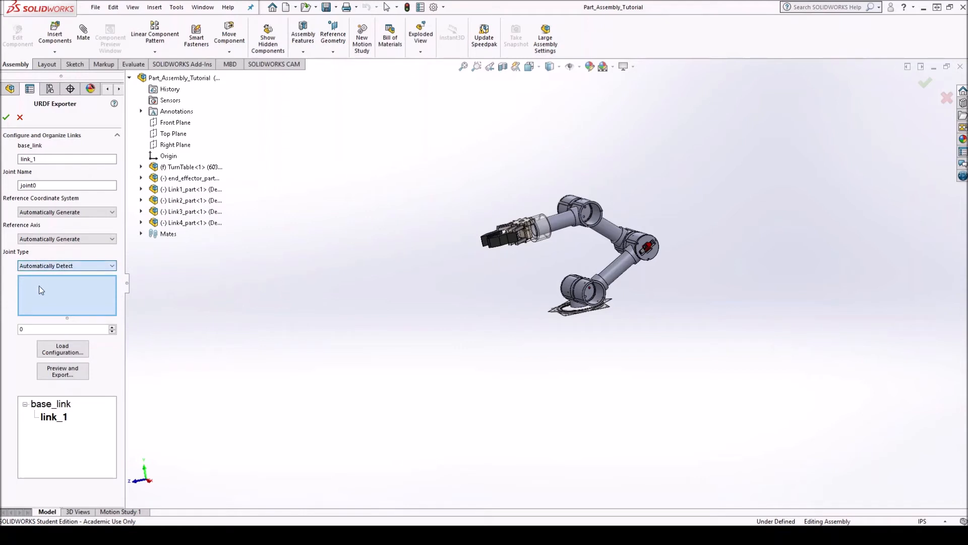
click(65, 265)
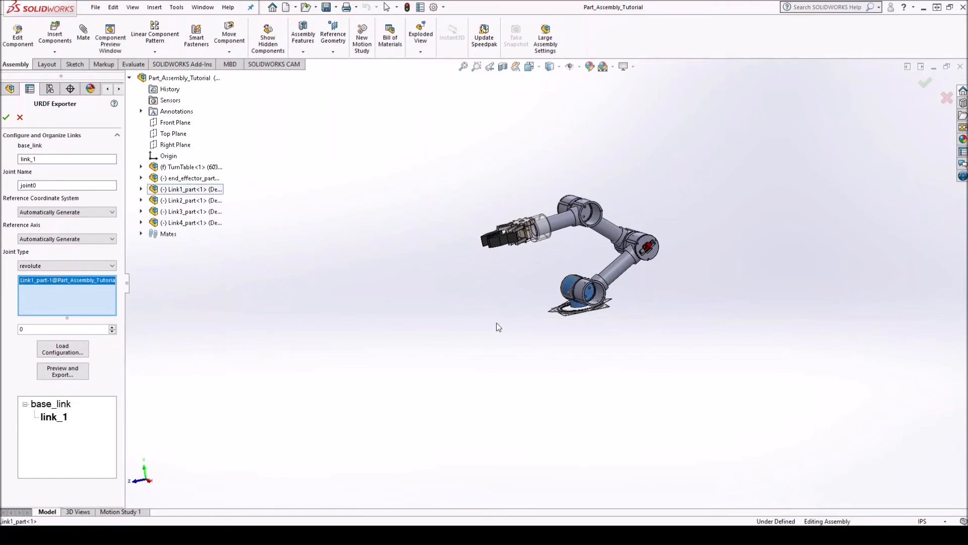
mouse_move(93, 399)
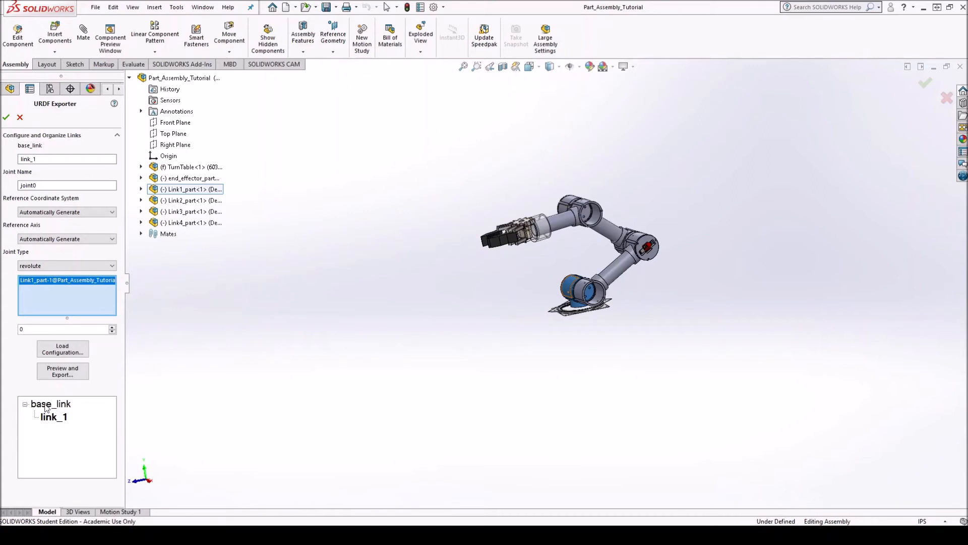
click(66, 328)
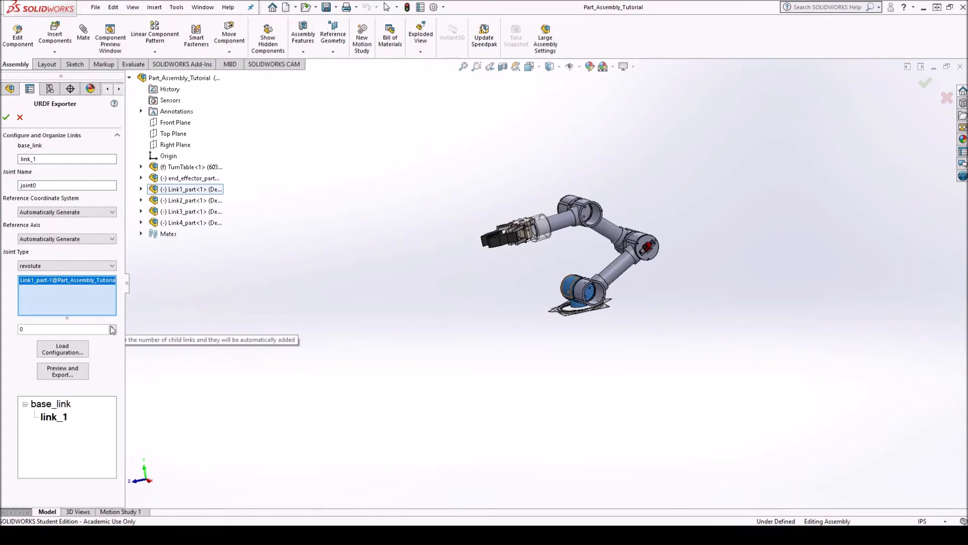
click(112, 327)
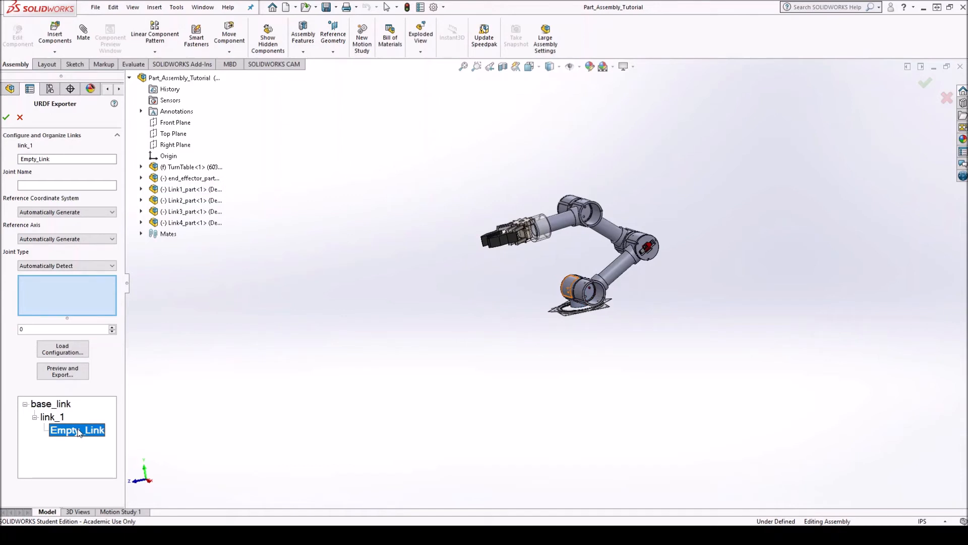
Configure link_2 through link_4, naming link_4's revolute joint joint3 with Link4_part.
click(67, 159)
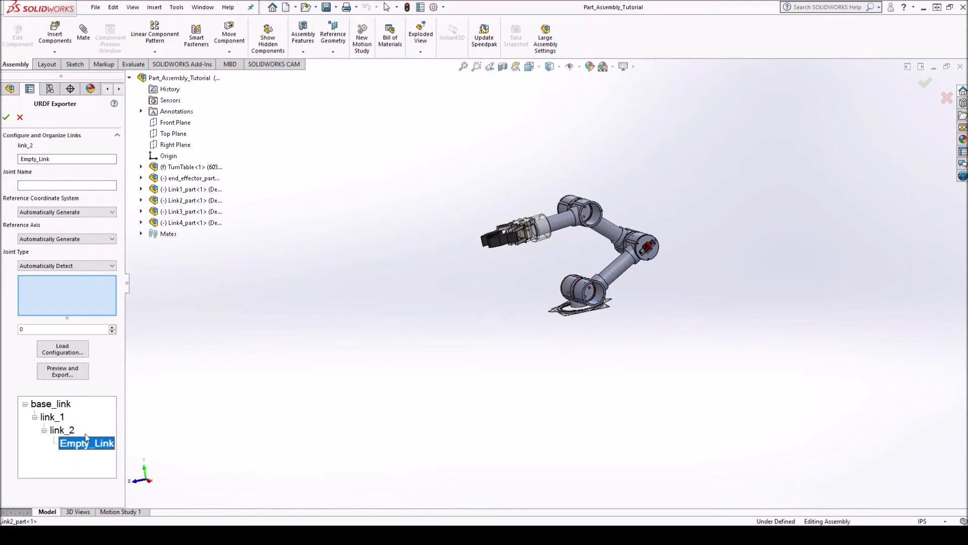
text(joi)
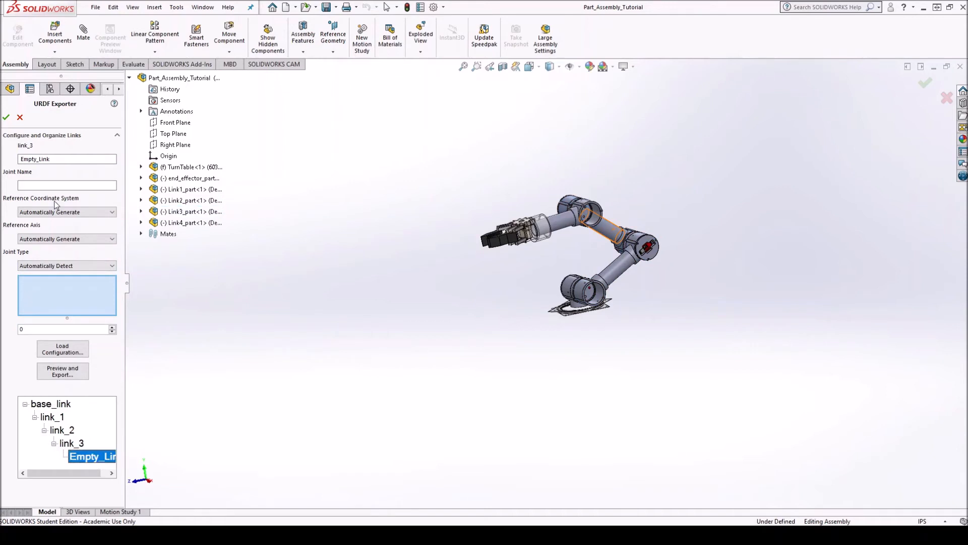
text(joint3)
text(link_4)
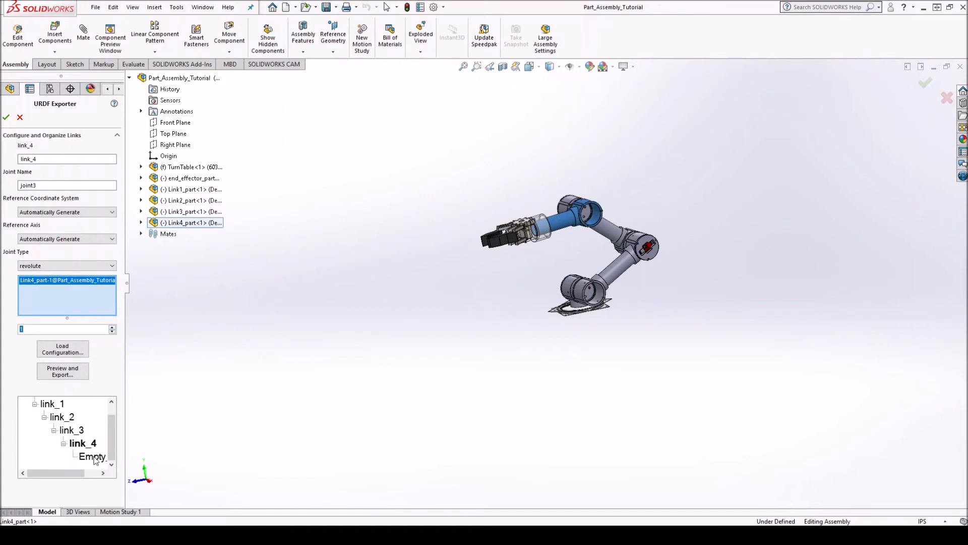
Rename link_4's empty child to end_effector with a fixed end_Effector joint.
click(91, 456)
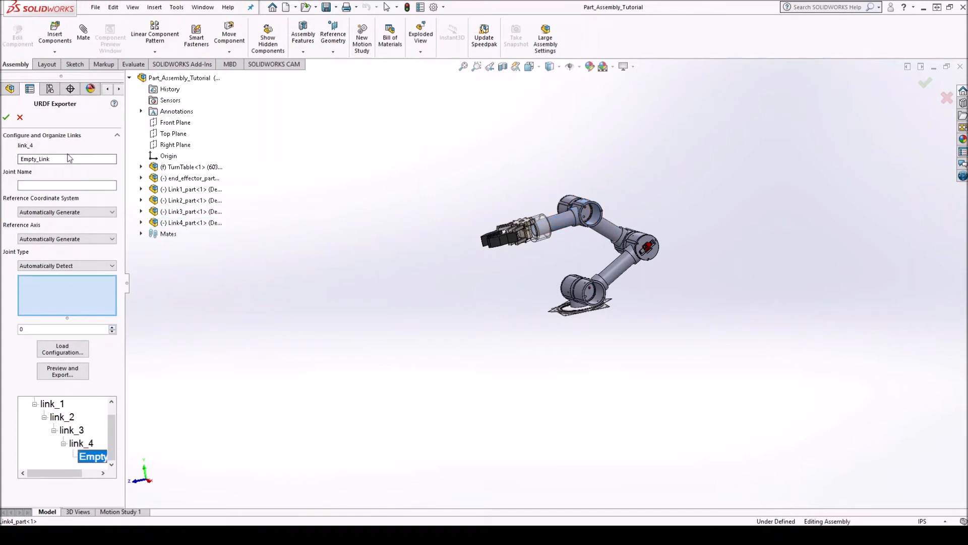
click(66, 159)
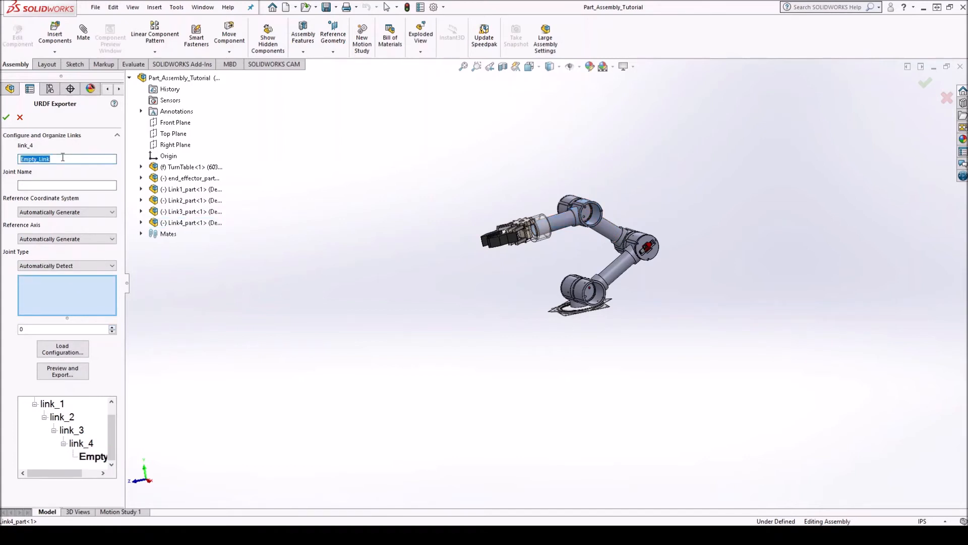
text(end_effector)
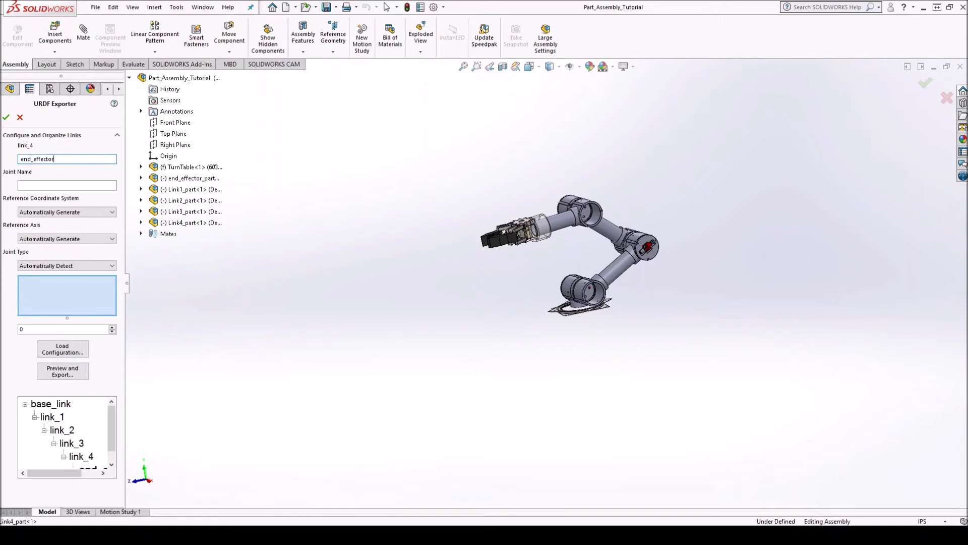
click(67, 186)
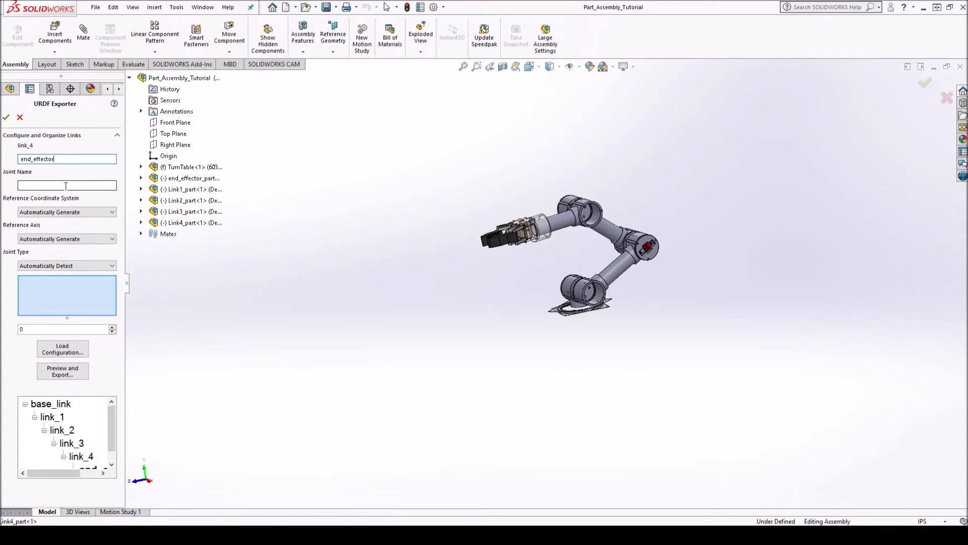
click(66, 185)
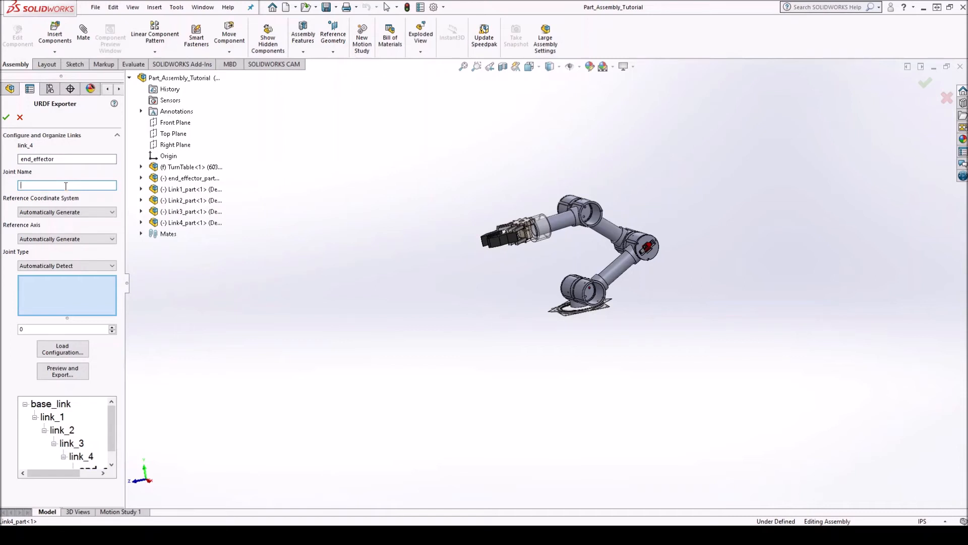
text(end_Effector_joint)
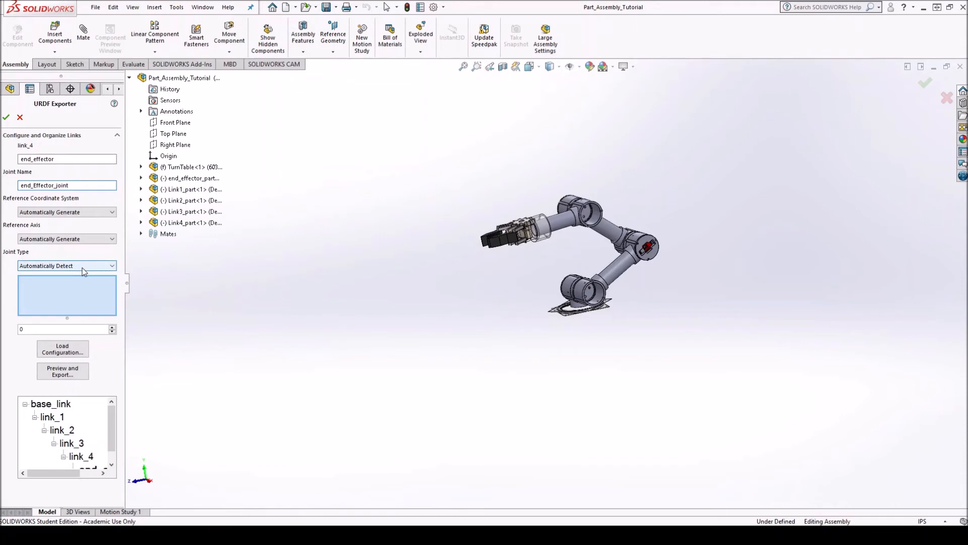
click(67, 266)
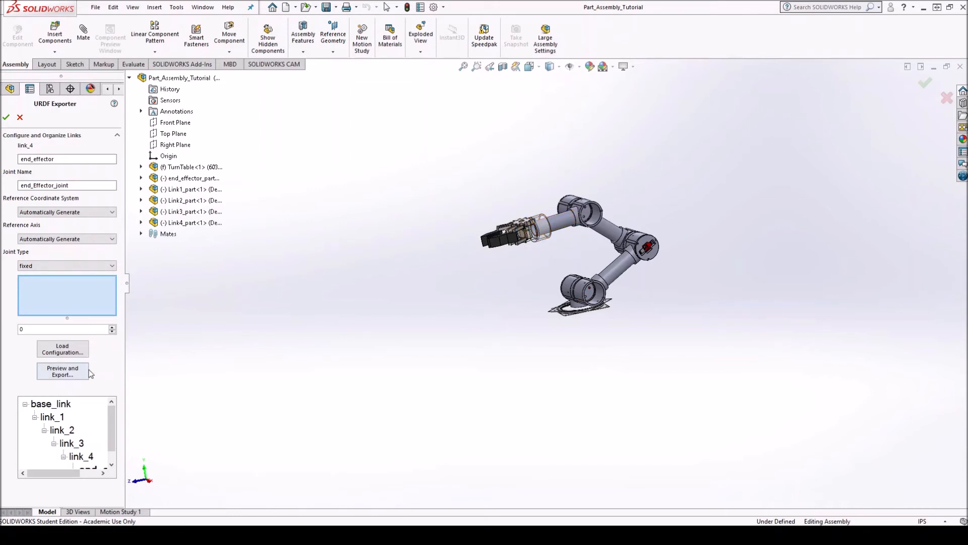
Add the end_effector gripper part to the link's components box.
scroll(down, 3)
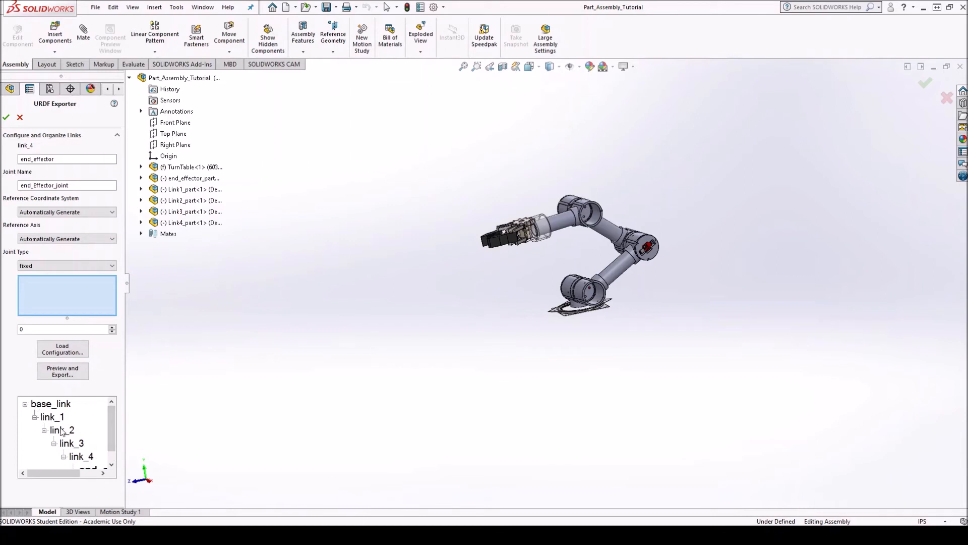
scroll(down, 3)
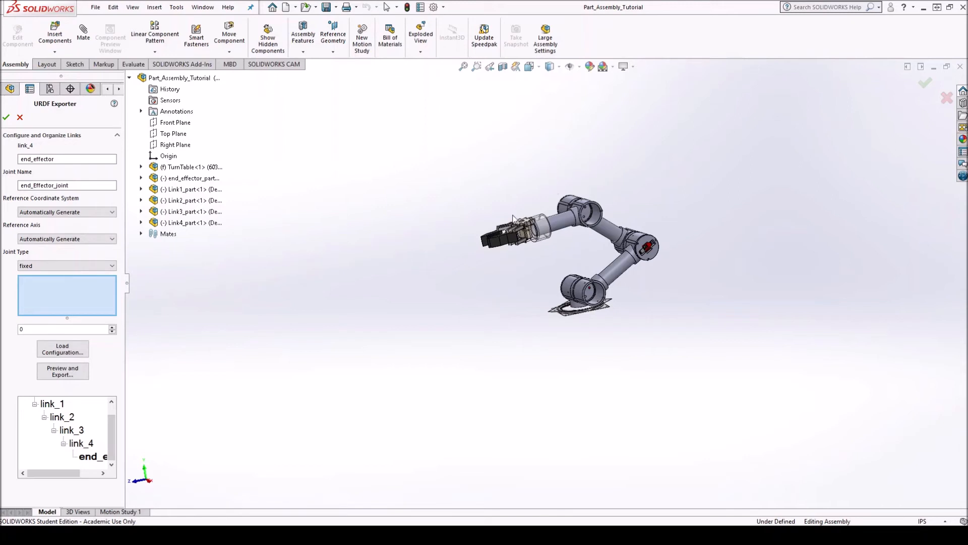
click(512, 234)
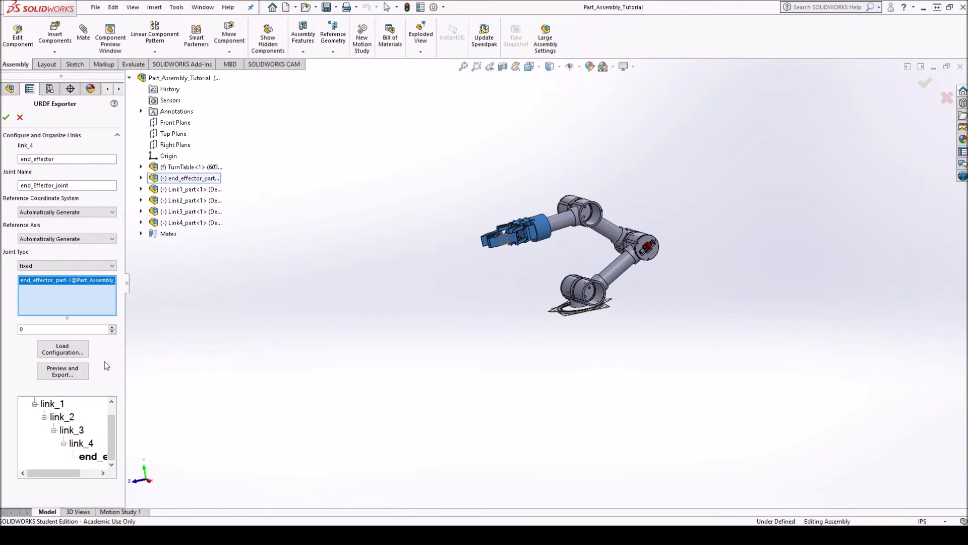
mouse_move(74, 364)
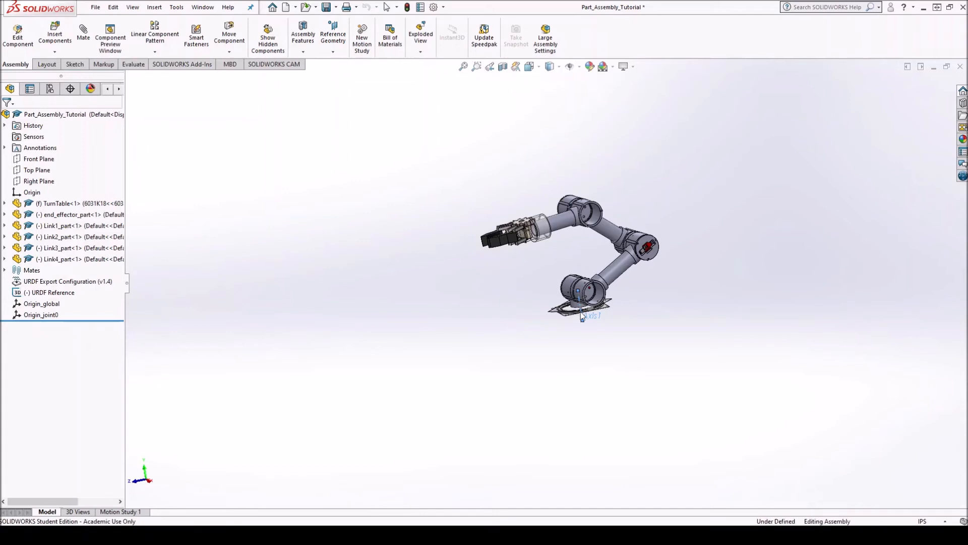
mouse_move(281, 384)
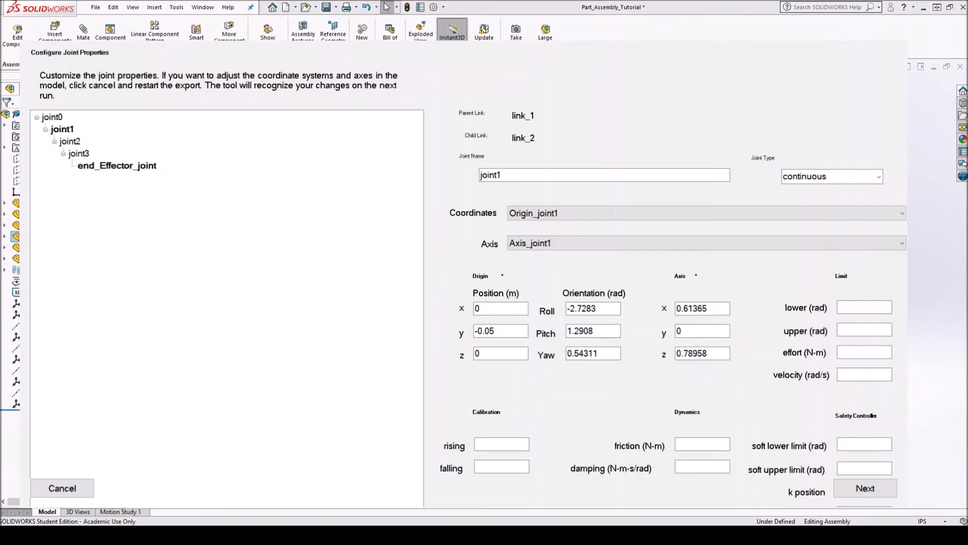
Select joint0 and switch its Joint Type from continuous to revolute.
click(830, 176)
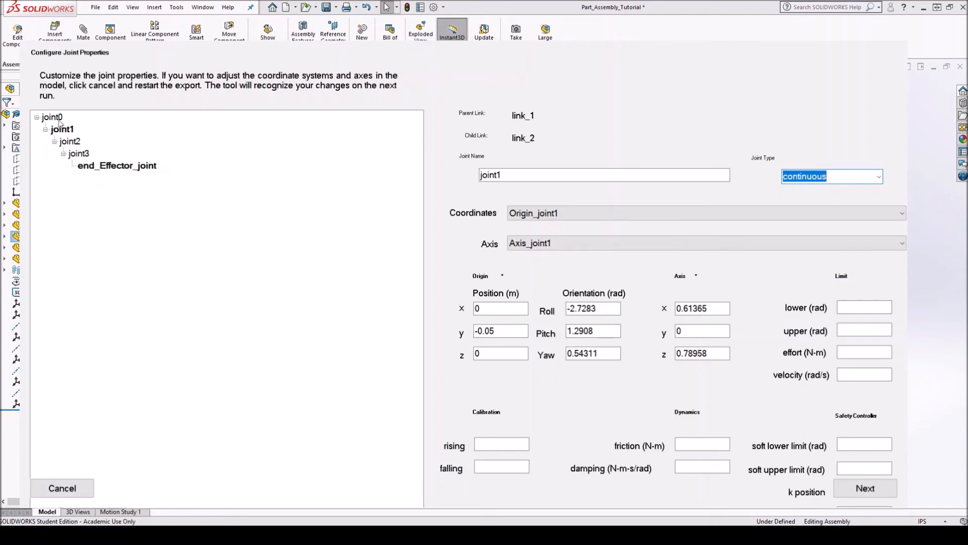
click(52, 117)
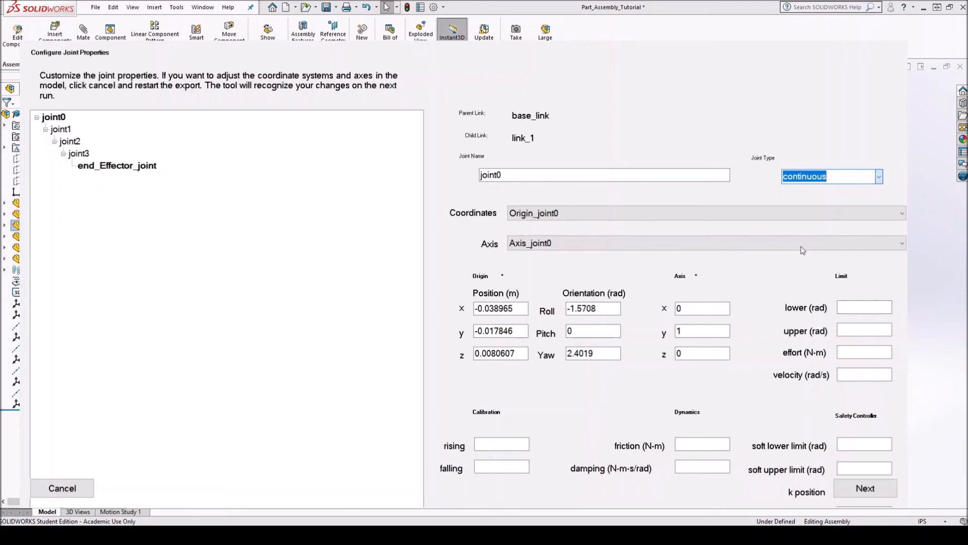
click(831, 176)
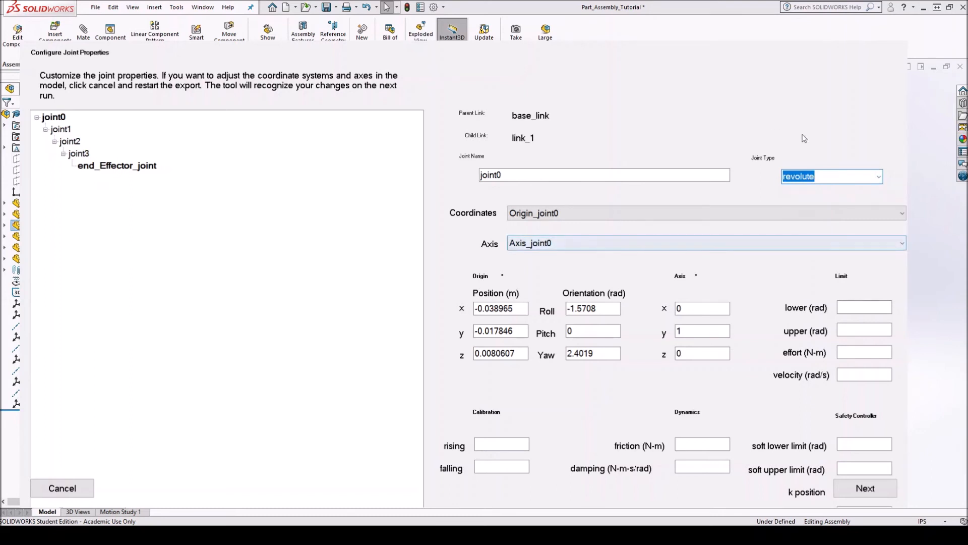
mouse_move(770, 278)
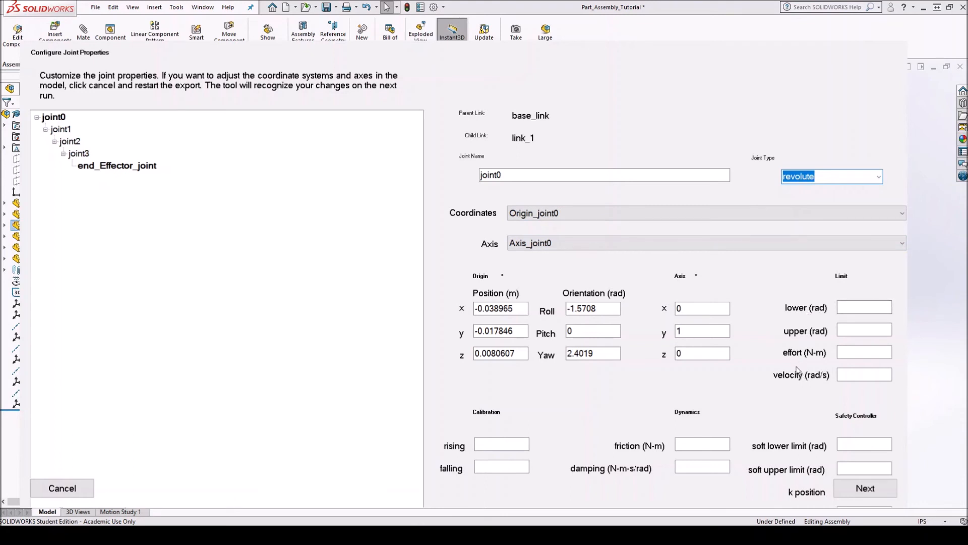
mouse_move(792, 357)
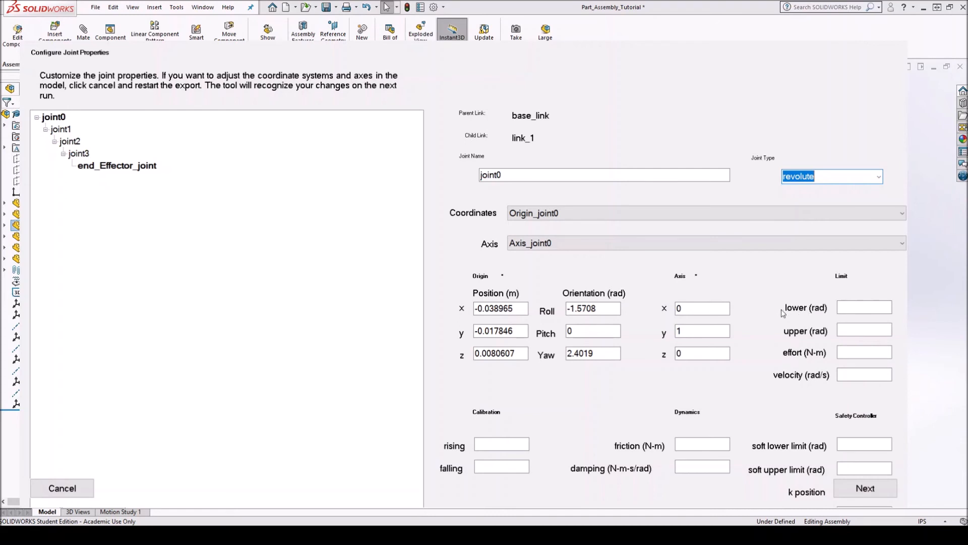
mouse_move(819, 339)
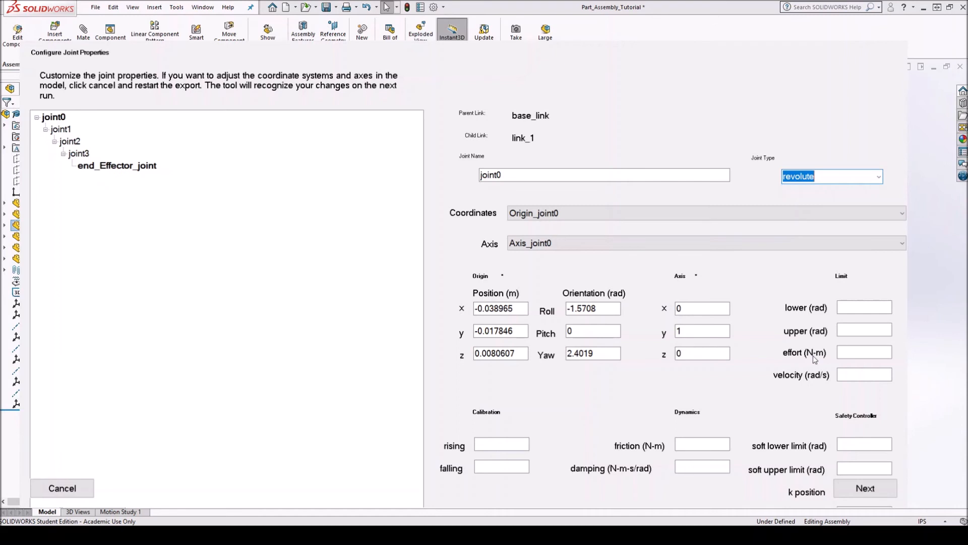
mouse_move(806, 381)
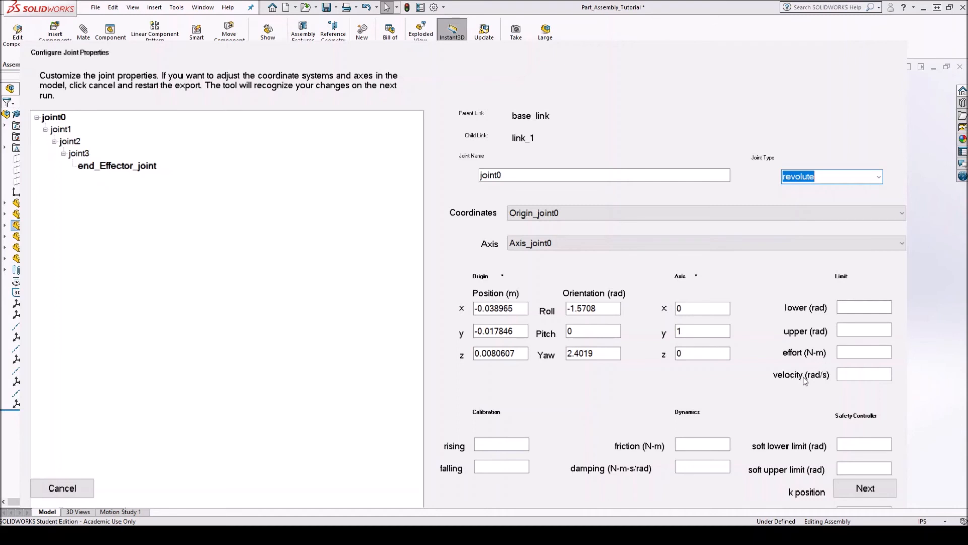
mouse_move(655, 402)
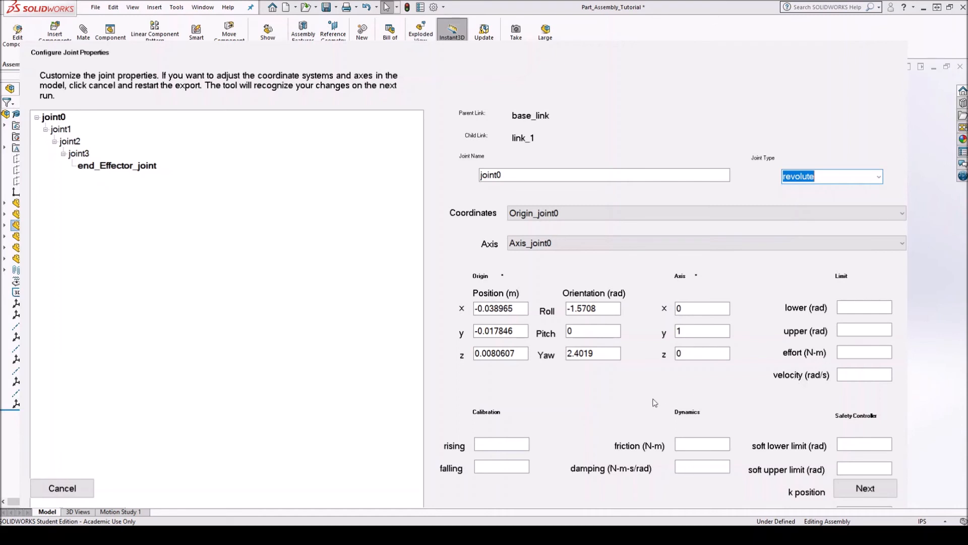
Set joint1, joint2 and joint3 to revolute joints.
click(61, 129)
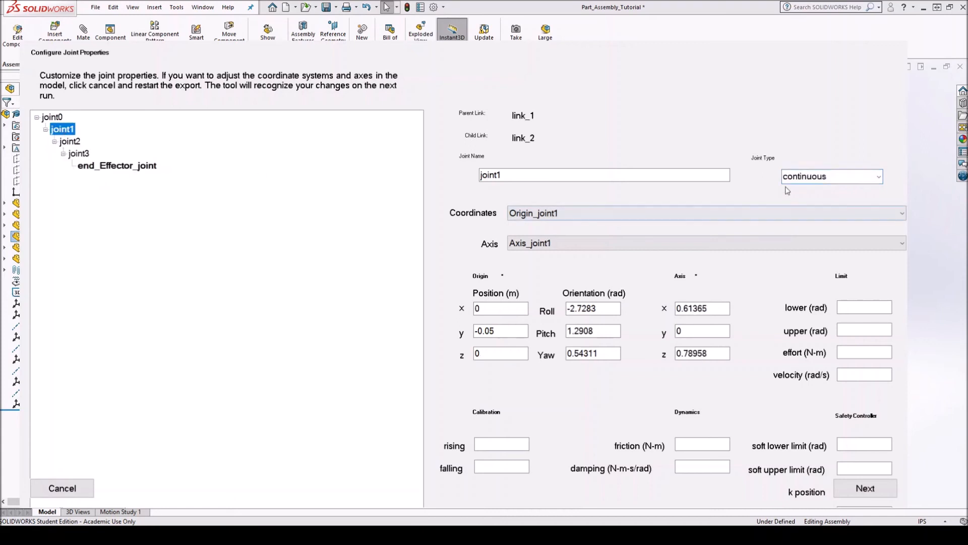
click(831, 176)
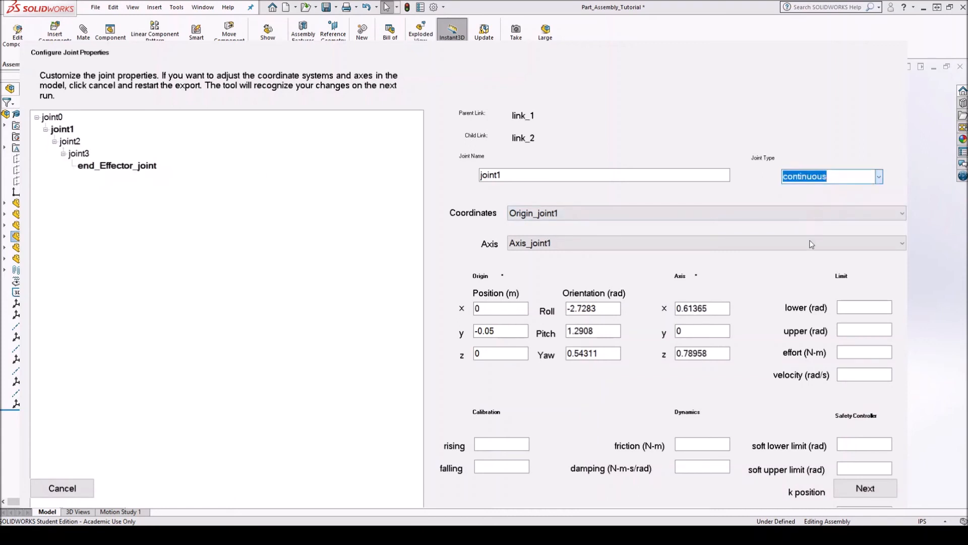
click(69, 141)
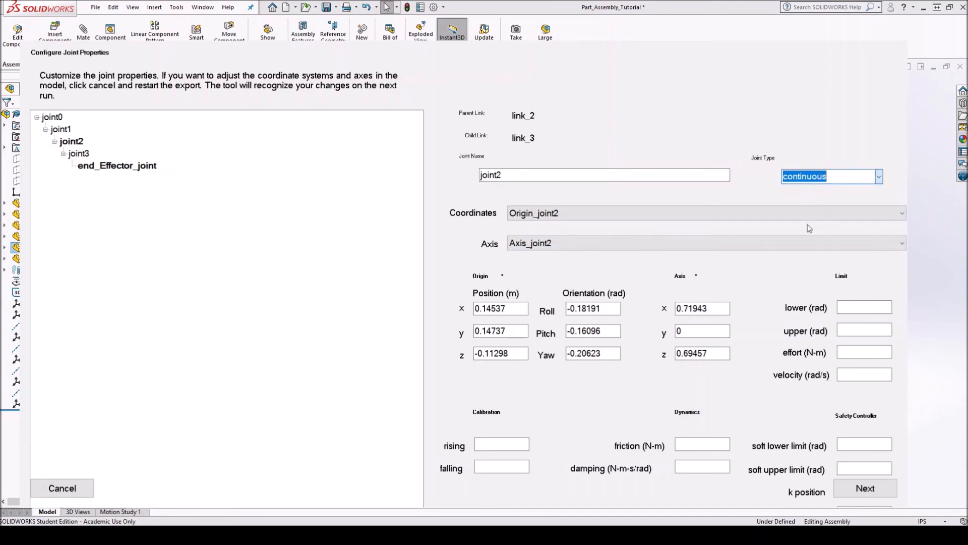
click(831, 176)
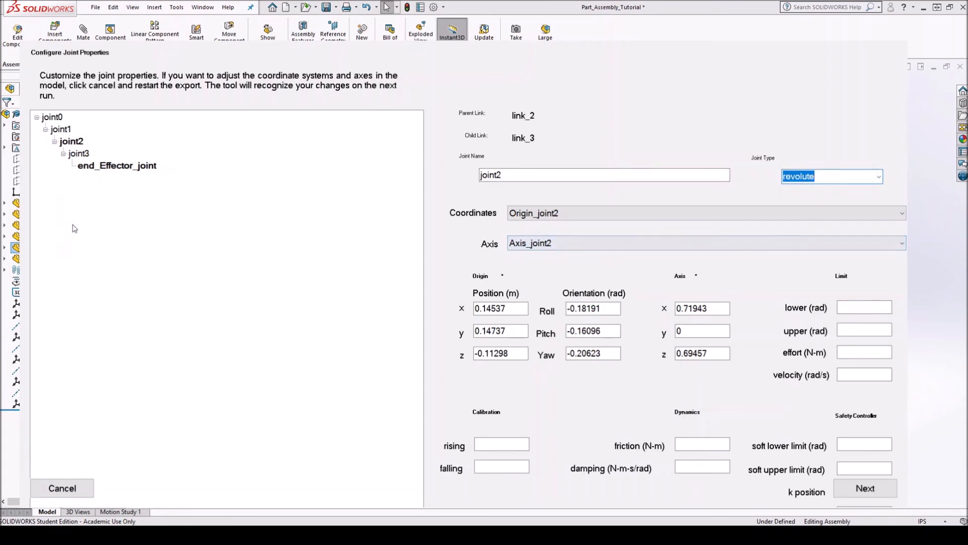
click(79, 153)
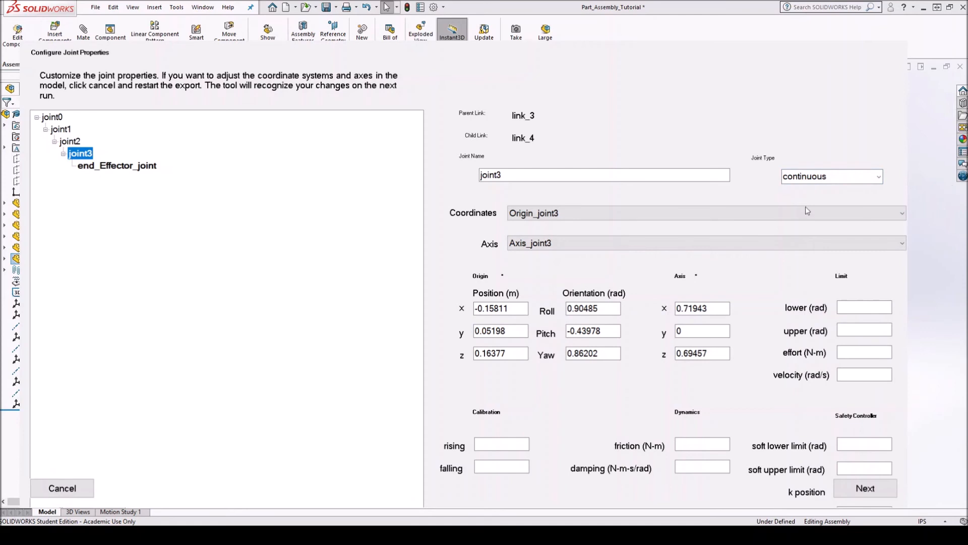
click(831, 176)
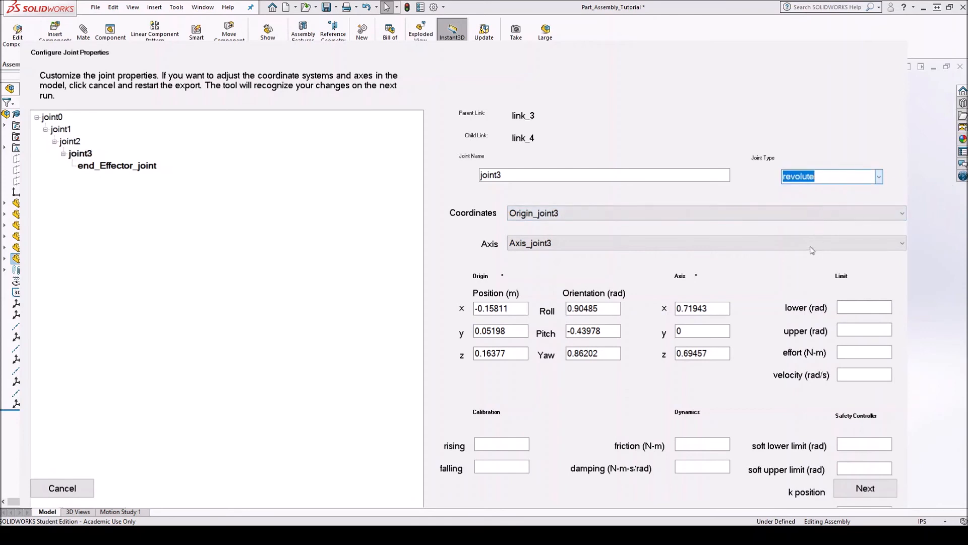
click(52, 117)
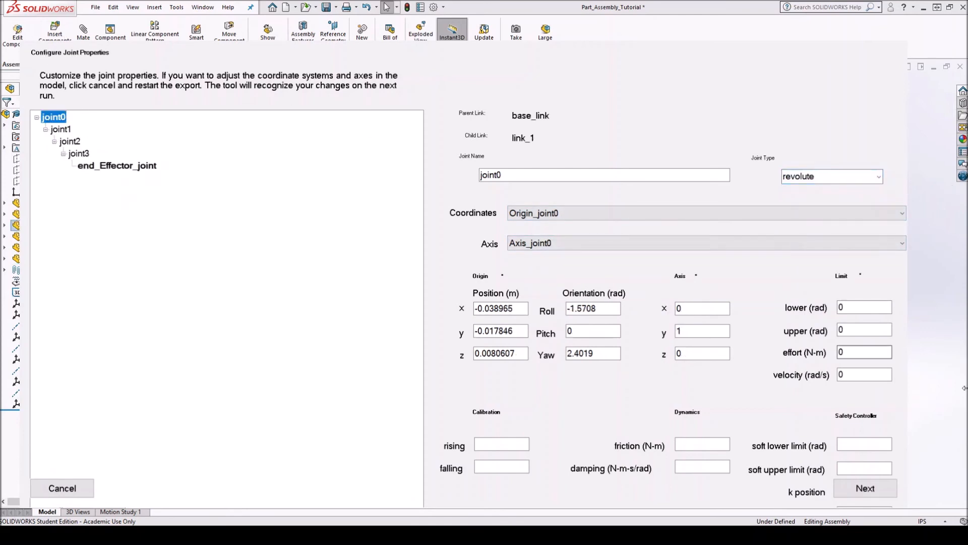
Enter joint0's lower limit -1.57 and upper limit 1.57.
click(863, 308)
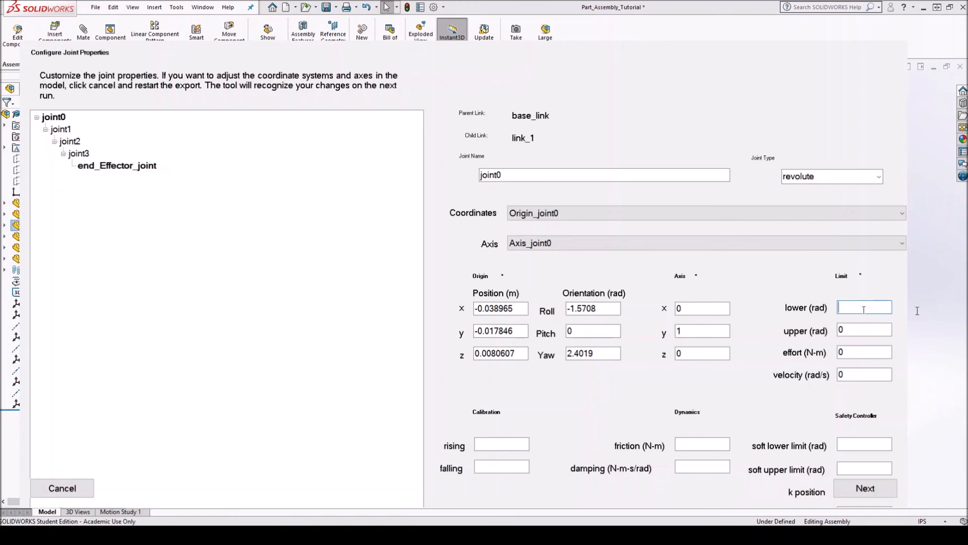
text(-)
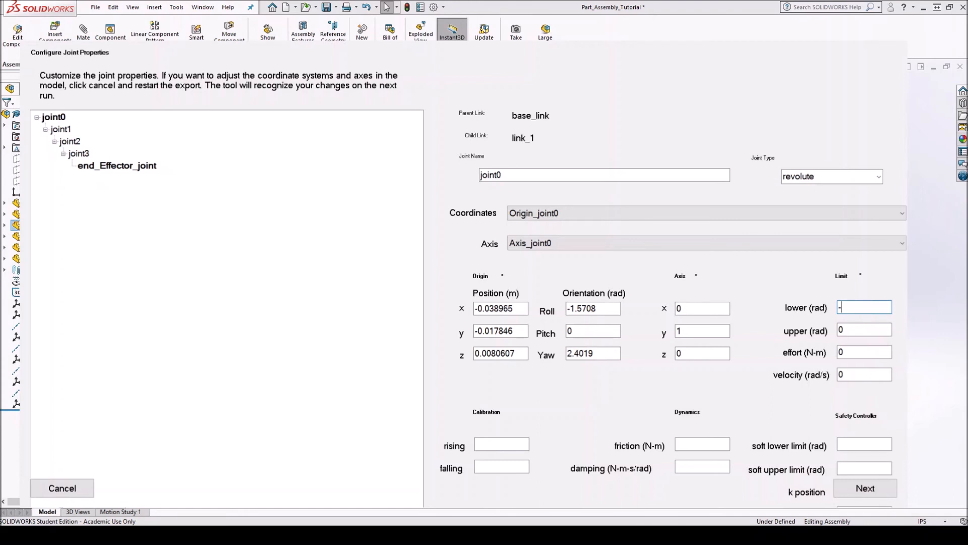
text(3.14)
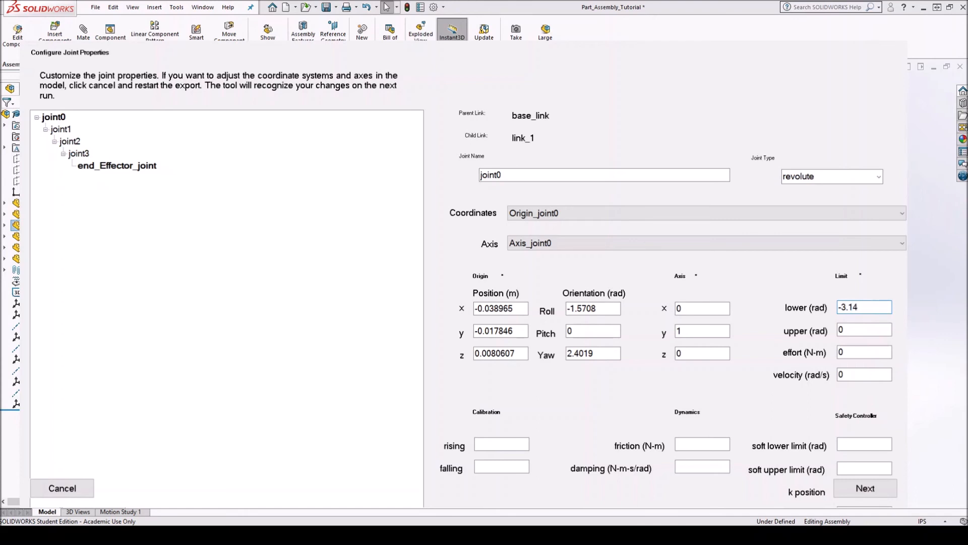
click(864, 307)
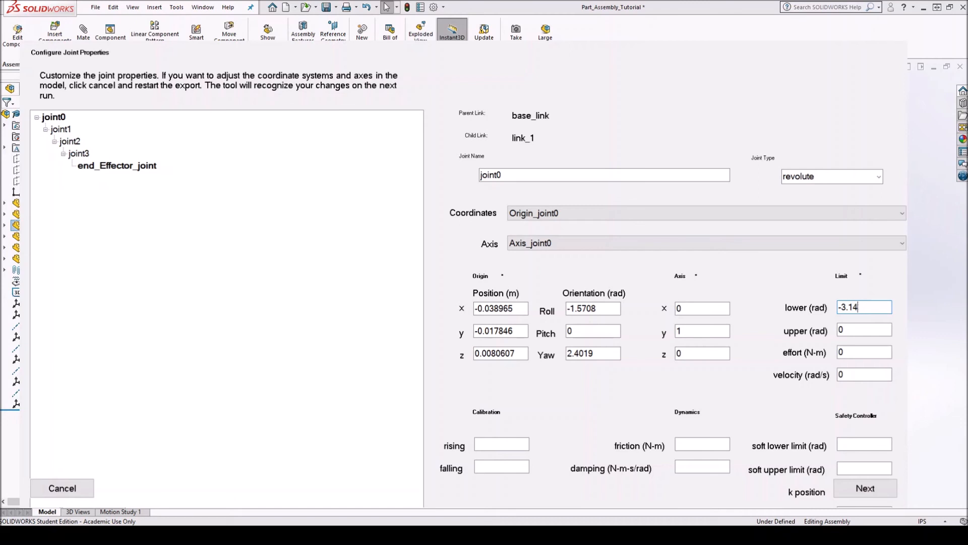
key(BackSpace)
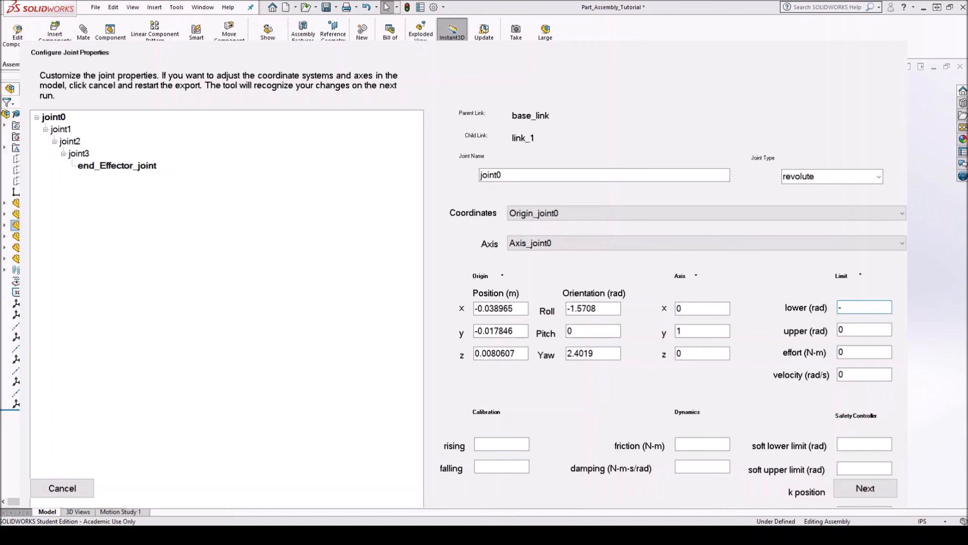
text(-1.57)
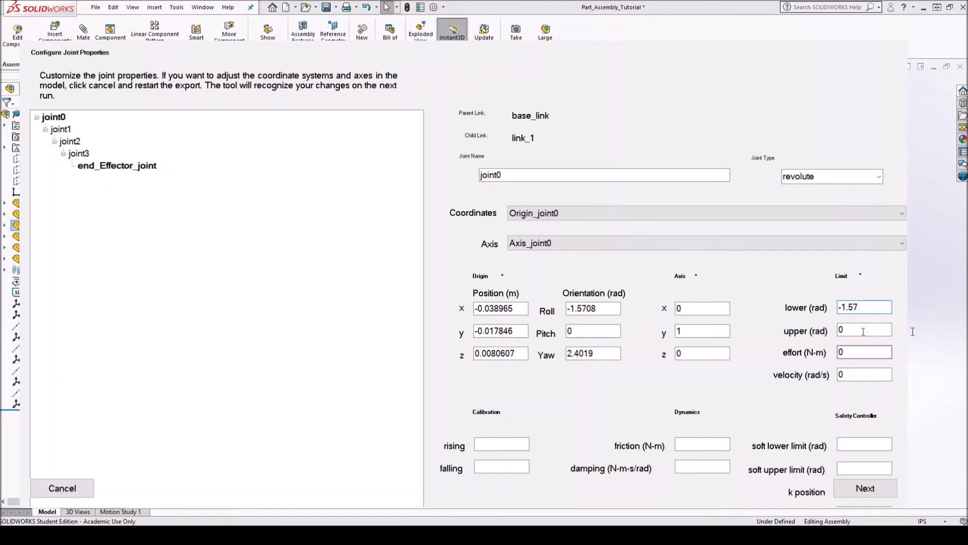
text(1)
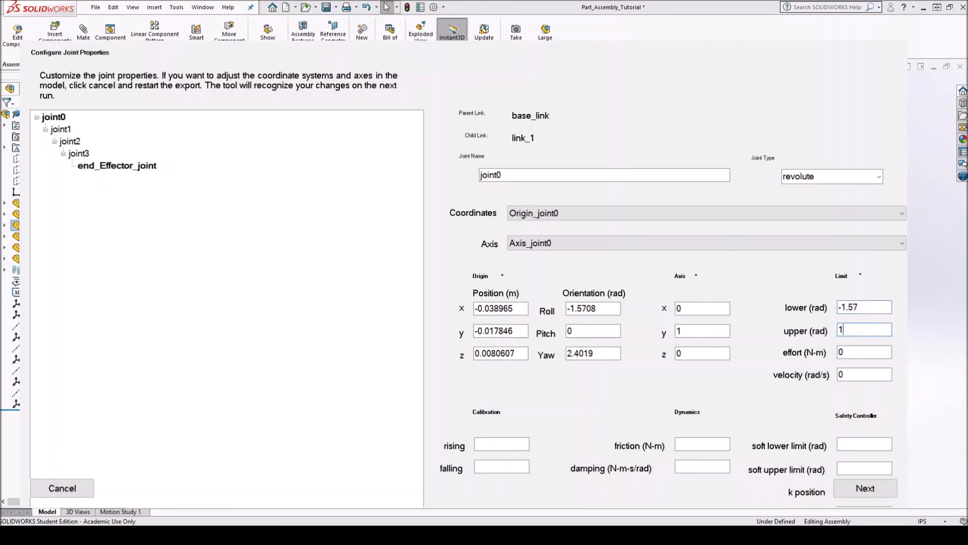
text(.57)
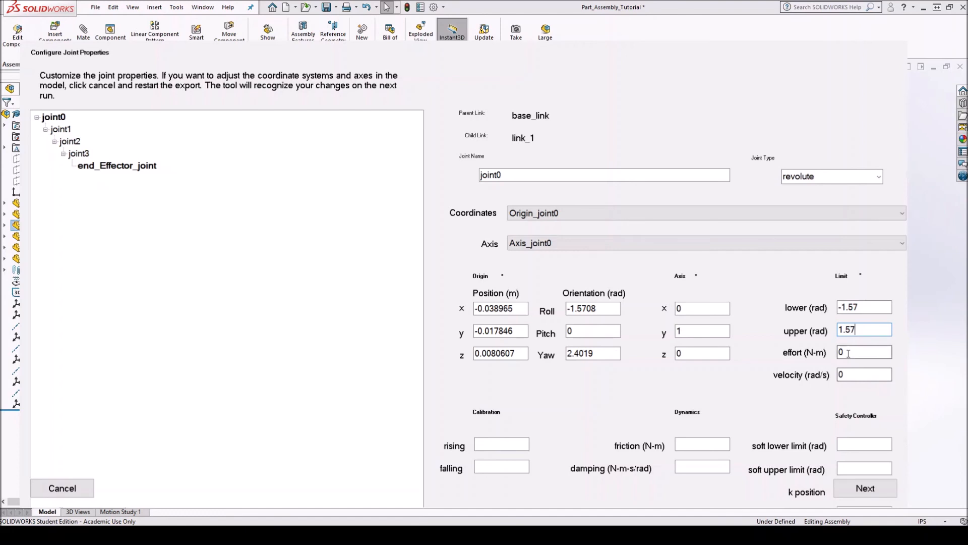
Set joint0's effort to 10 and velocity to 100, then proceed to link properties.
click(863, 352)
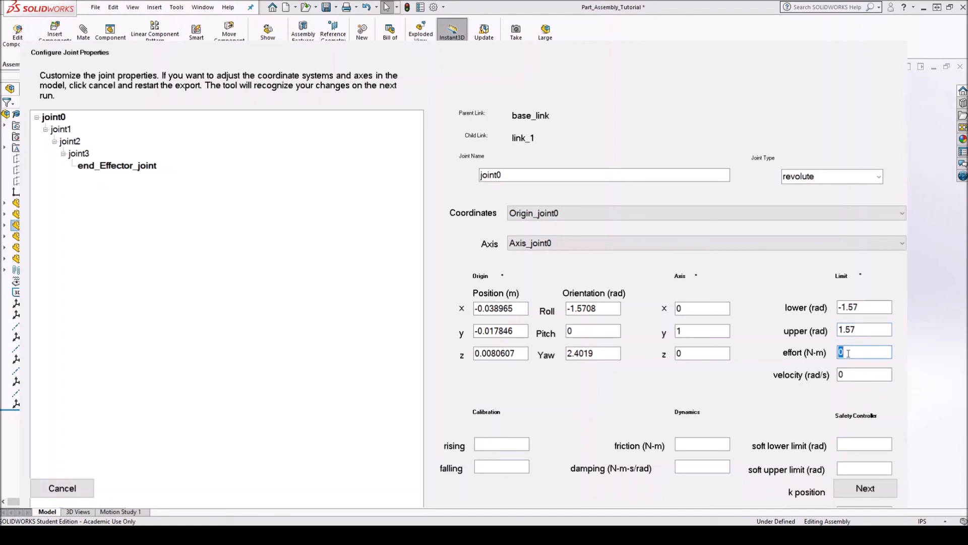
text(10)
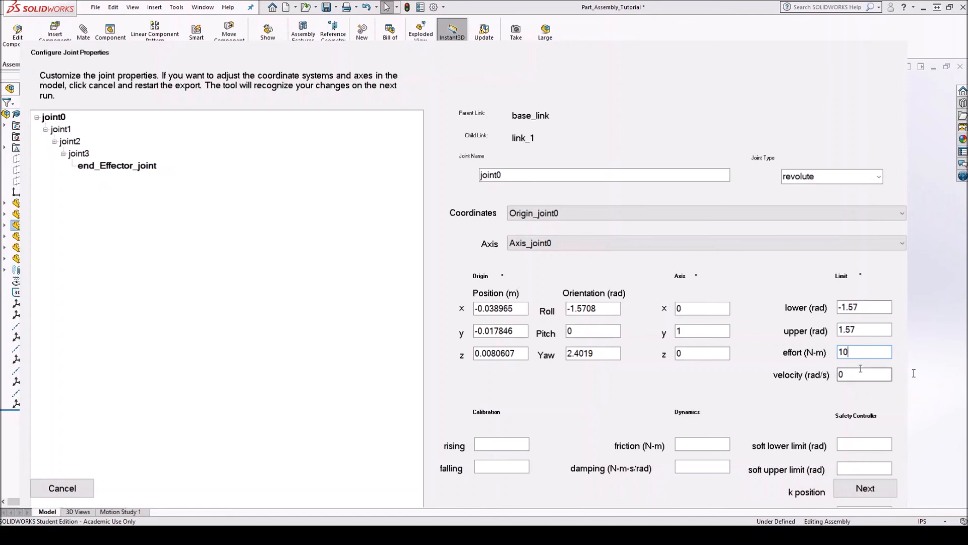
click(864, 374)
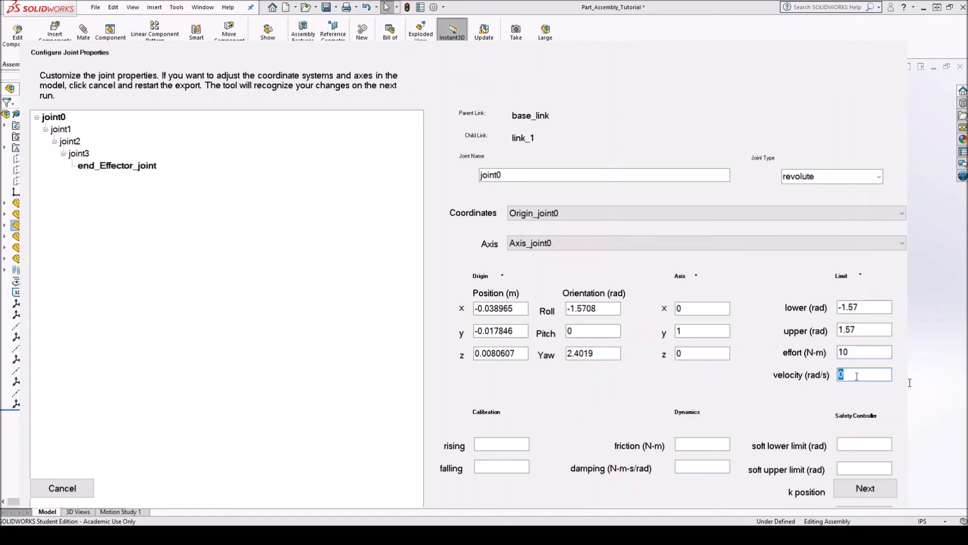
text(100)
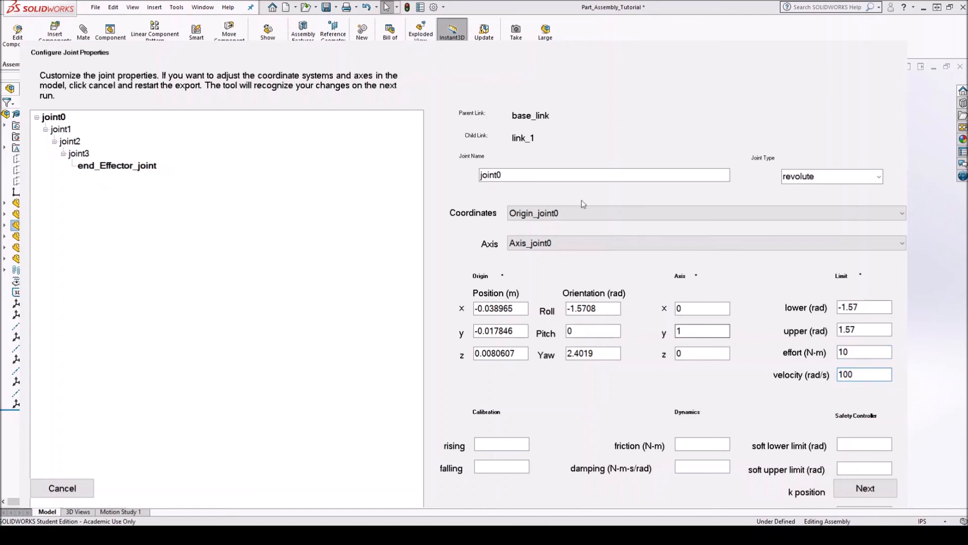
click(864, 374)
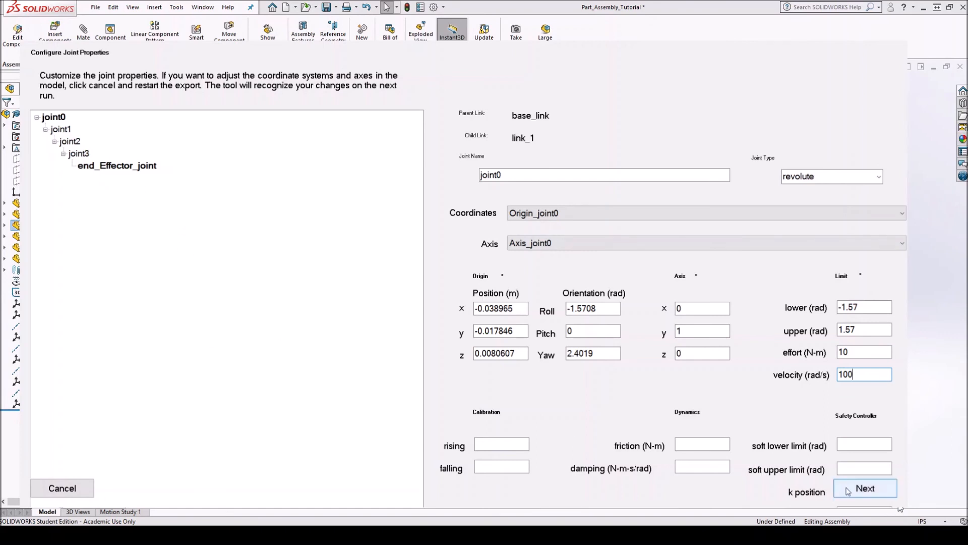
click(865, 488)
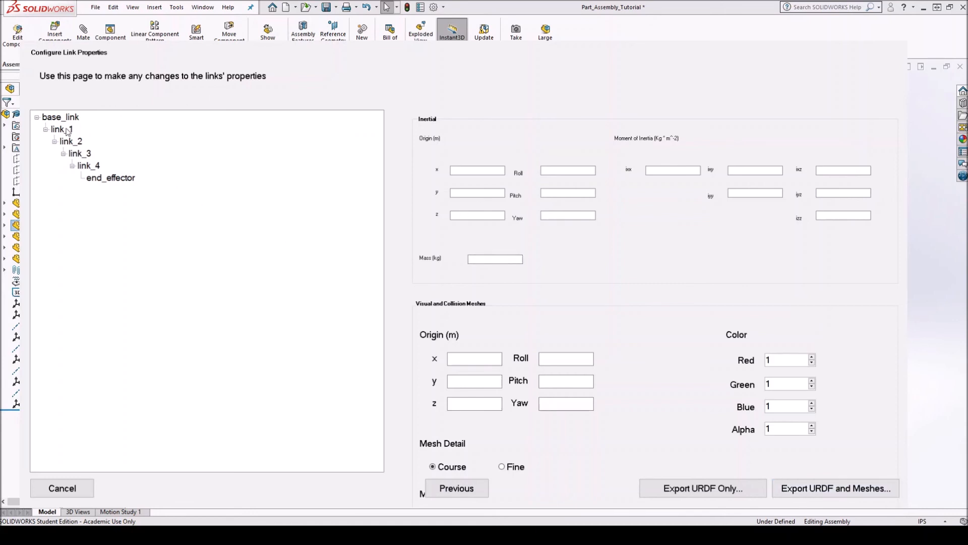
Review base_link, link_1, link_3 and end_effector properties, including end_effector's 0.42168 kg mass.
click(60, 117)
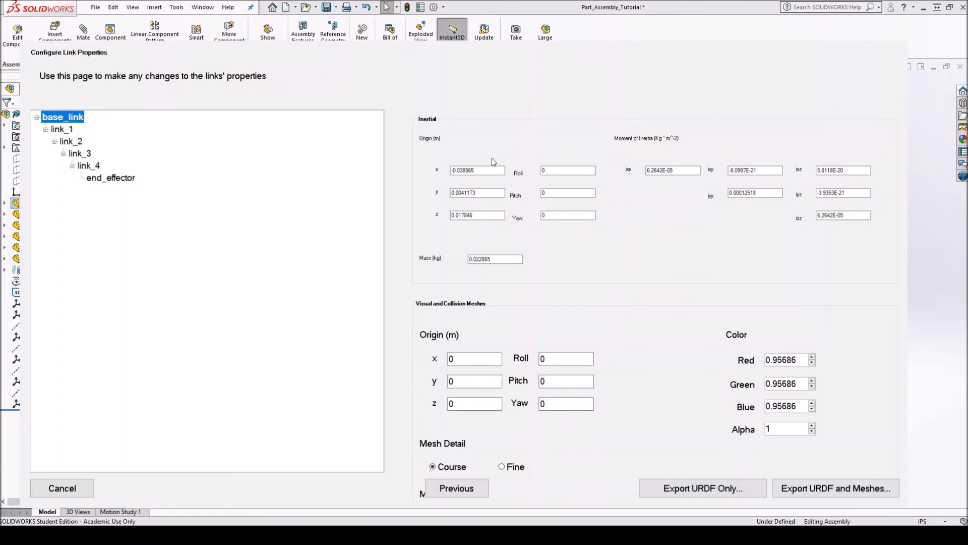
mouse_move(441, 183)
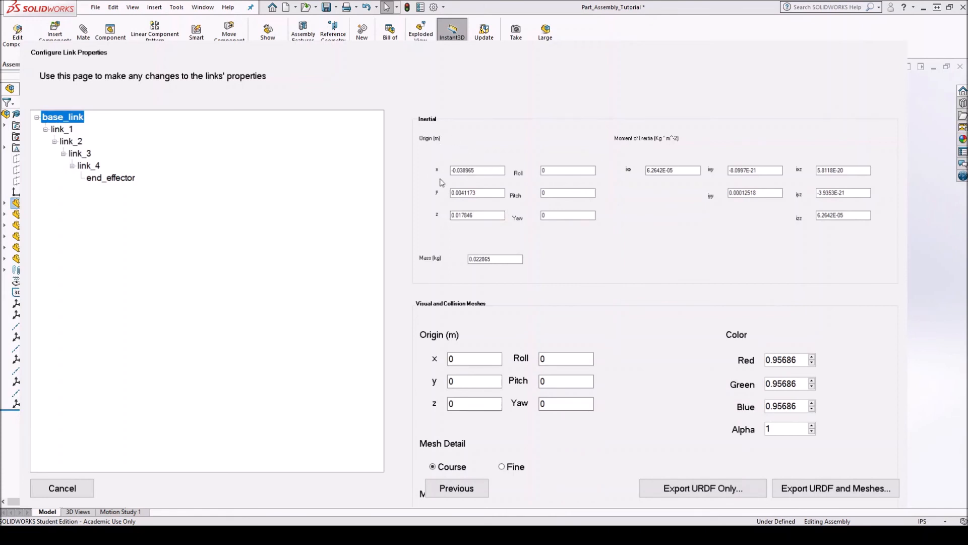
mouse_move(591, 217)
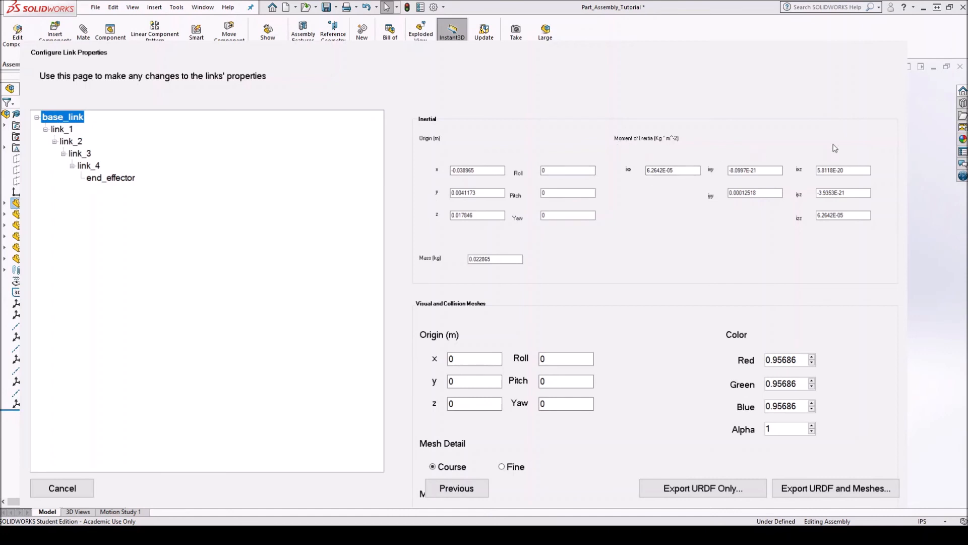
mouse_move(809, 223)
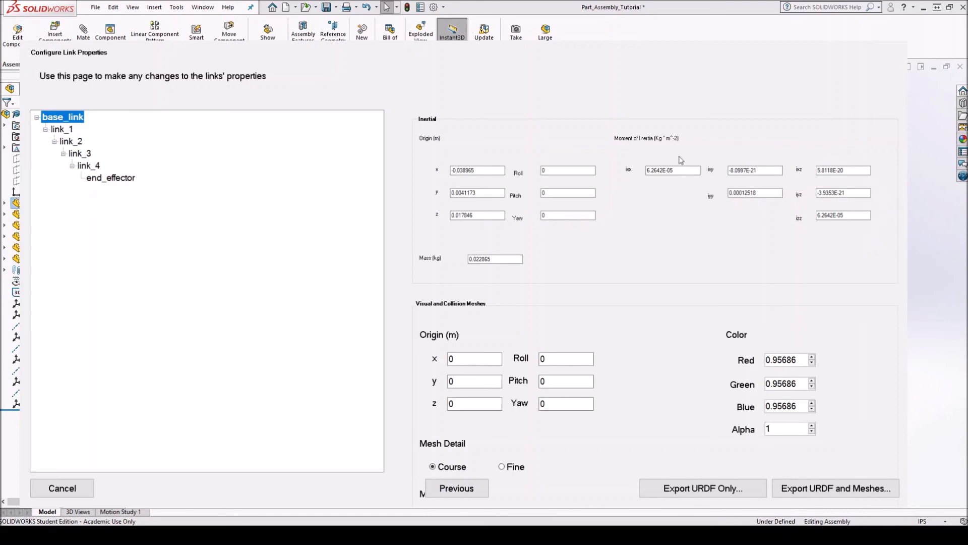
mouse_move(648, 317)
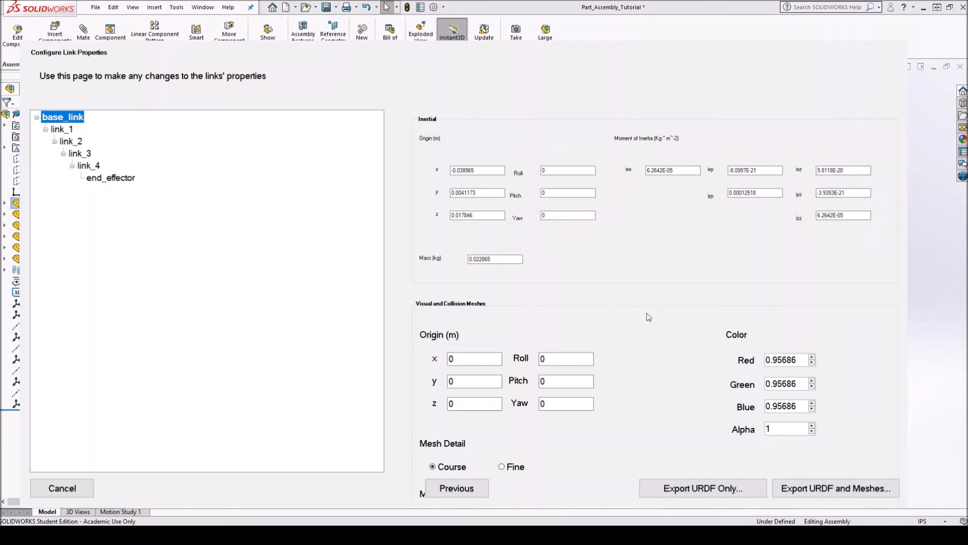
click(61, 129)
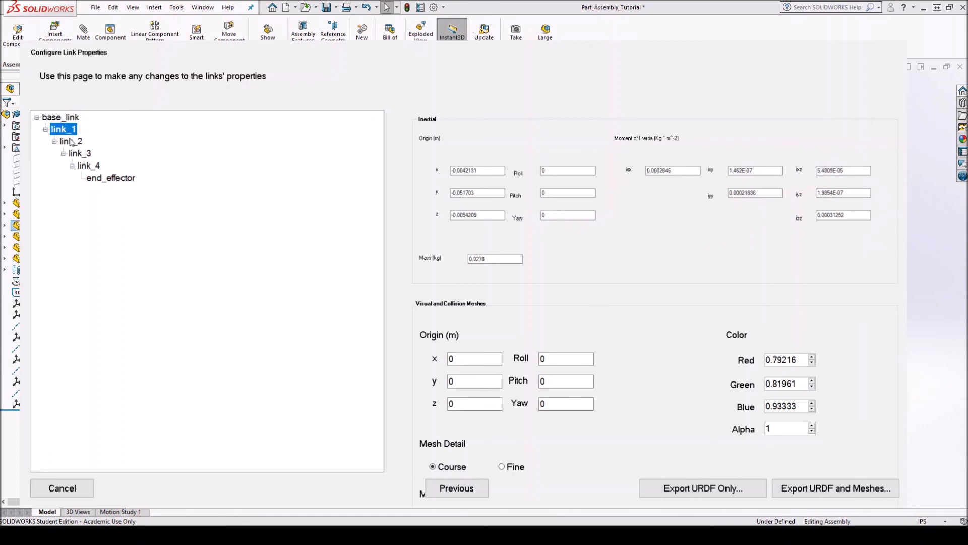
click(79, 153)
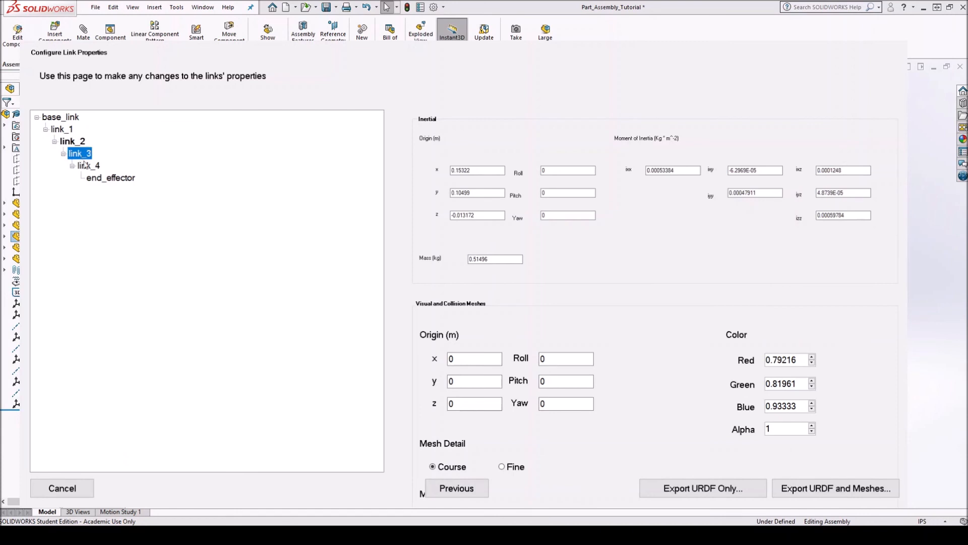
click(113, 178)
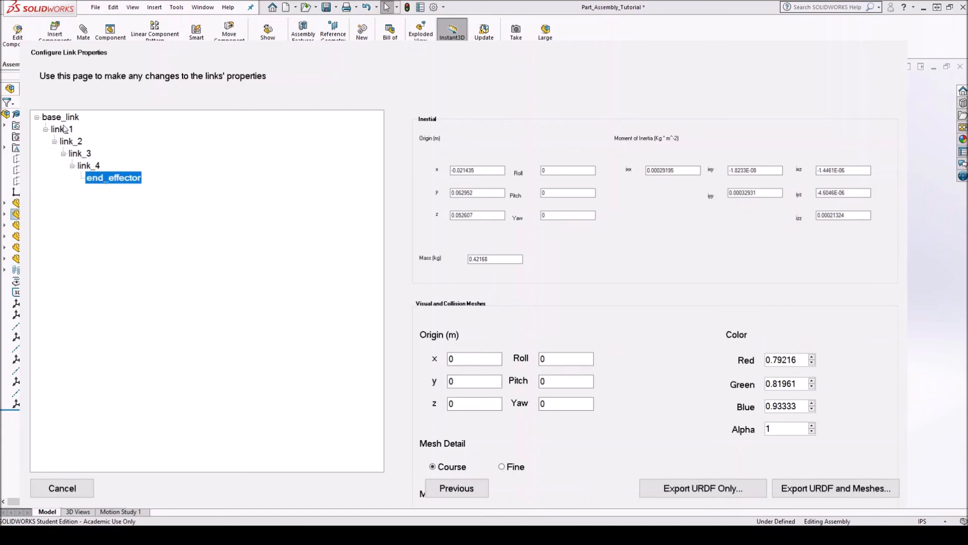
mouse_move(197, 233)
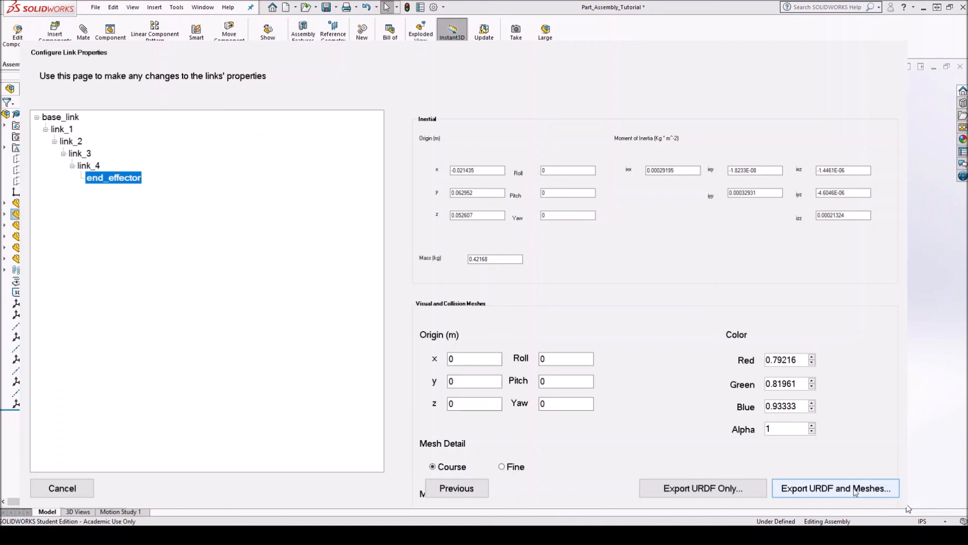
mouse_move(833, 492)
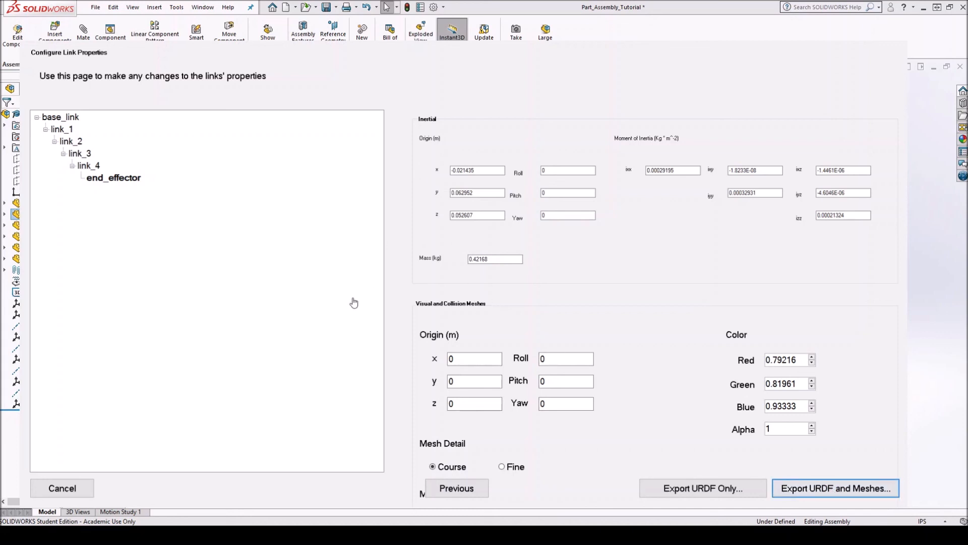
mouse_move(351, 209)
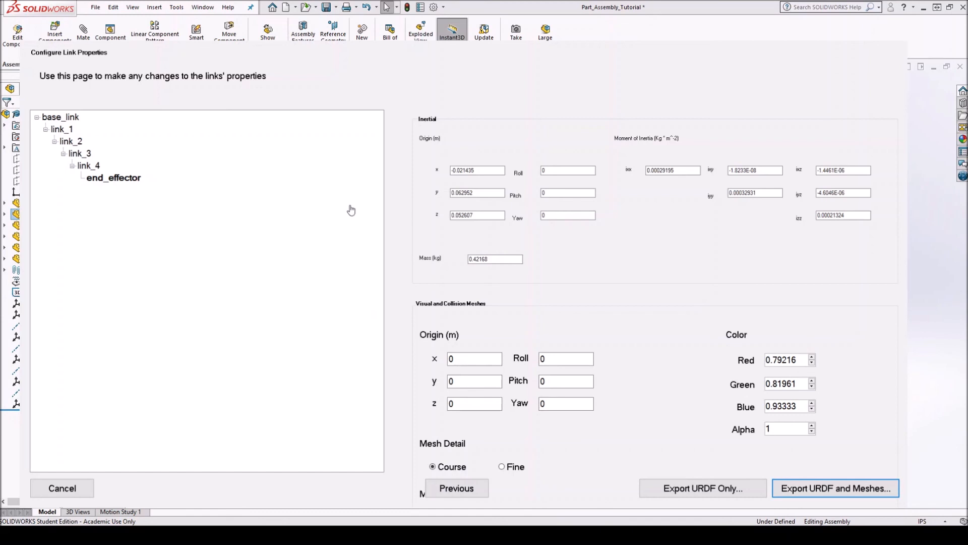
Run Export URDF and Meshes from the Configure Link Properties page.
click(835, 488)
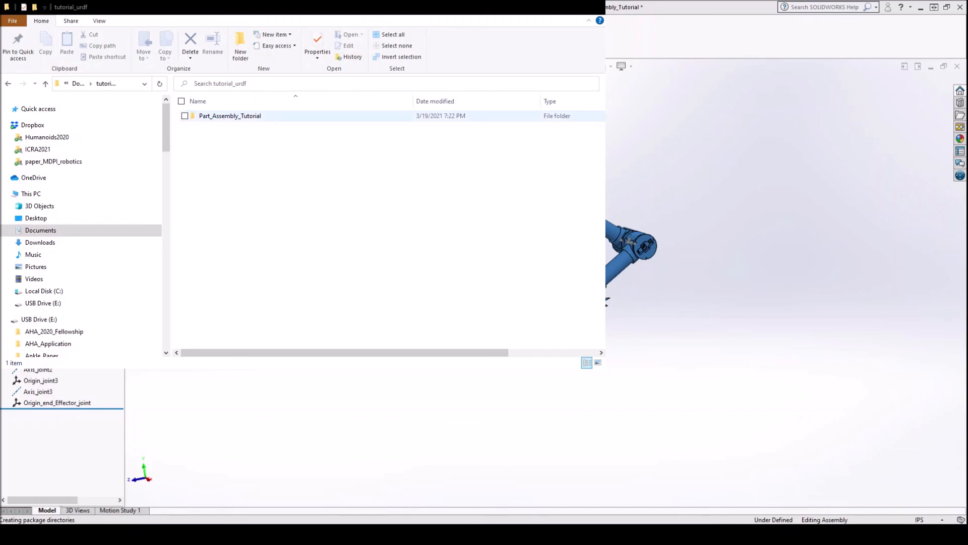
Open the Part_Assembly_Tutorial package folder and inspect the URDF file inside its urdf folder.
click(230, 115)
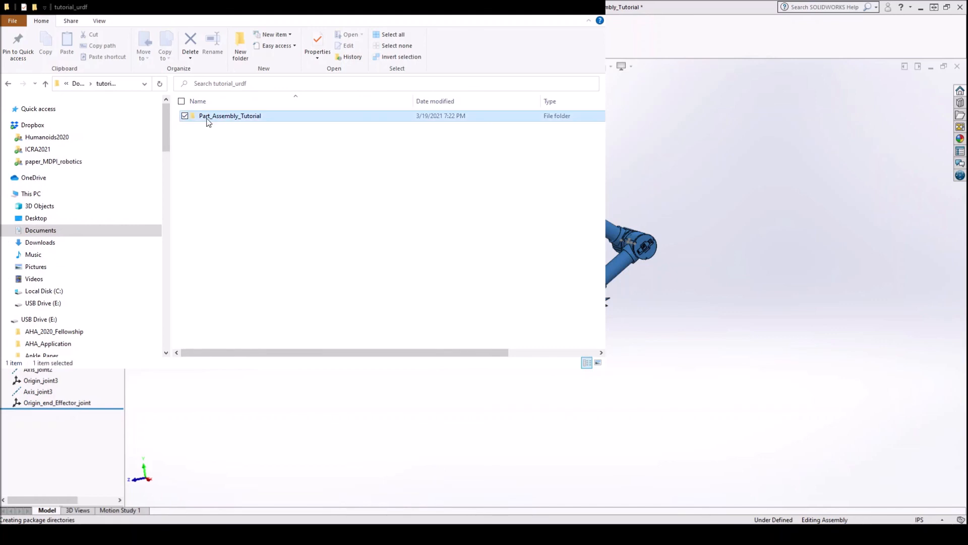
double_click(229, 116)
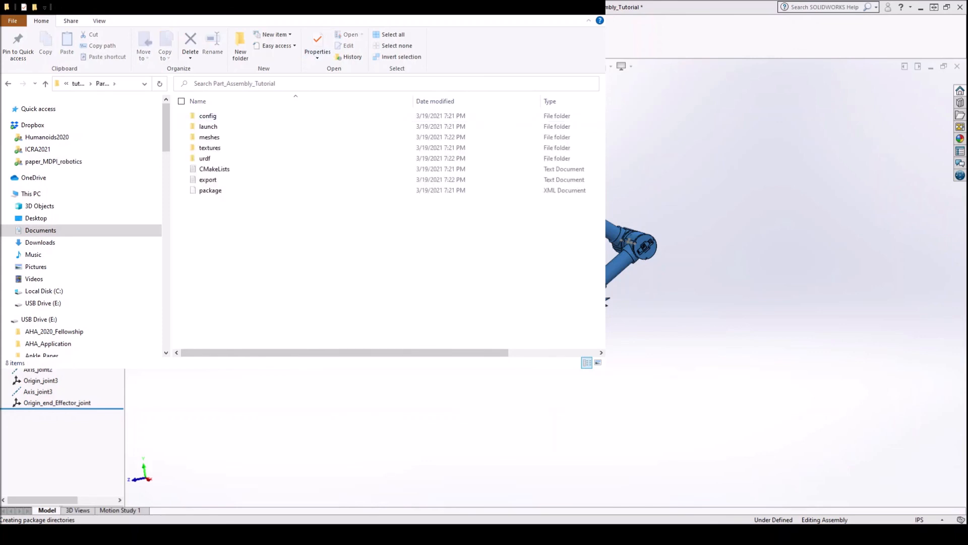
mouse_move(425, 66)
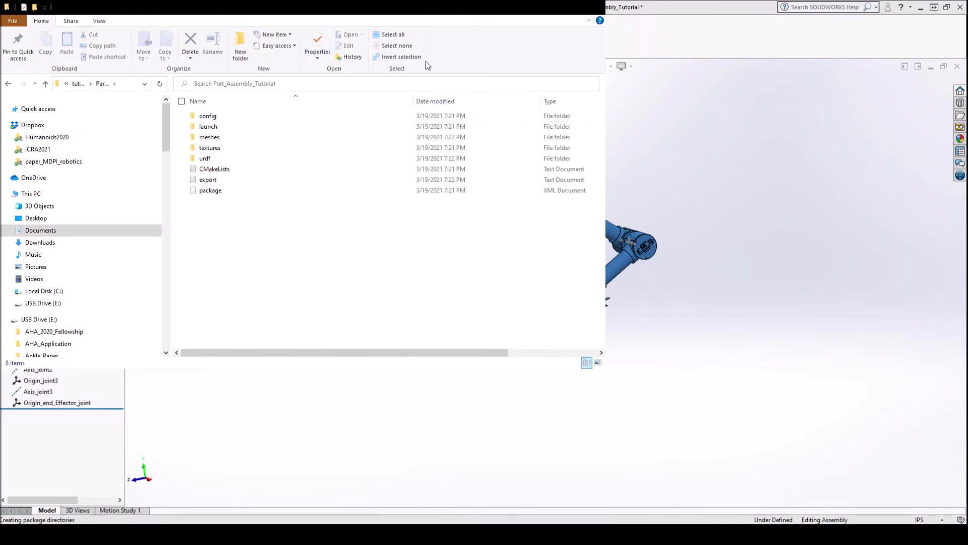
click(207, 116)
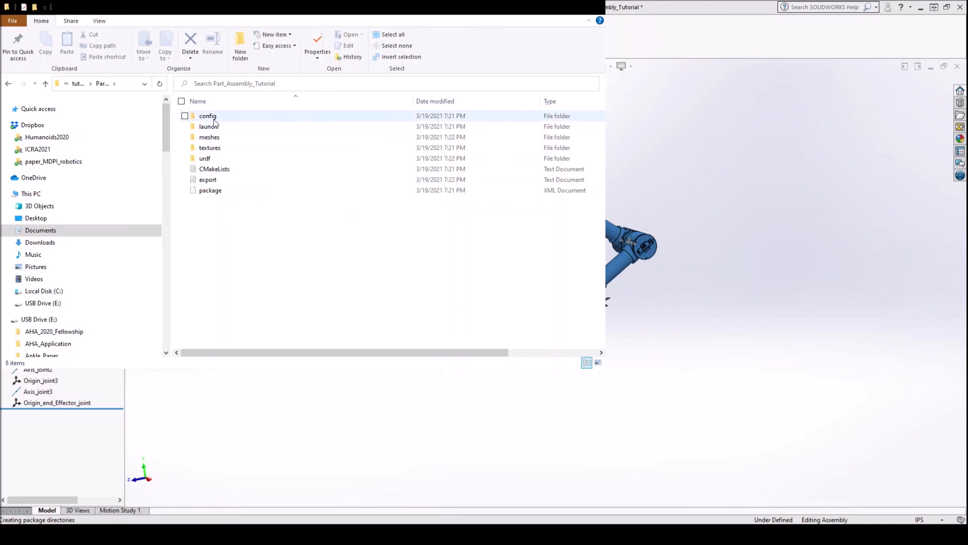
click(287, 253)
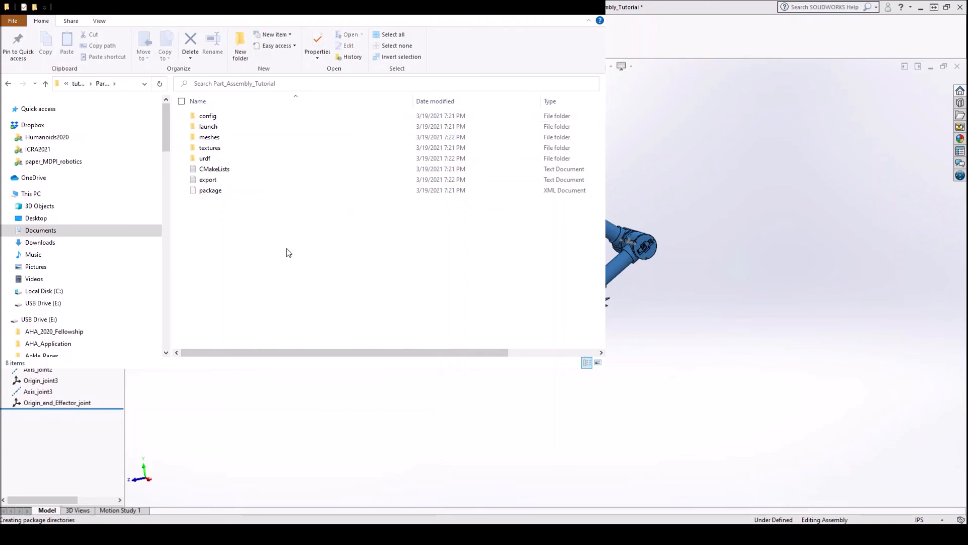
mouse_move(233, 225)
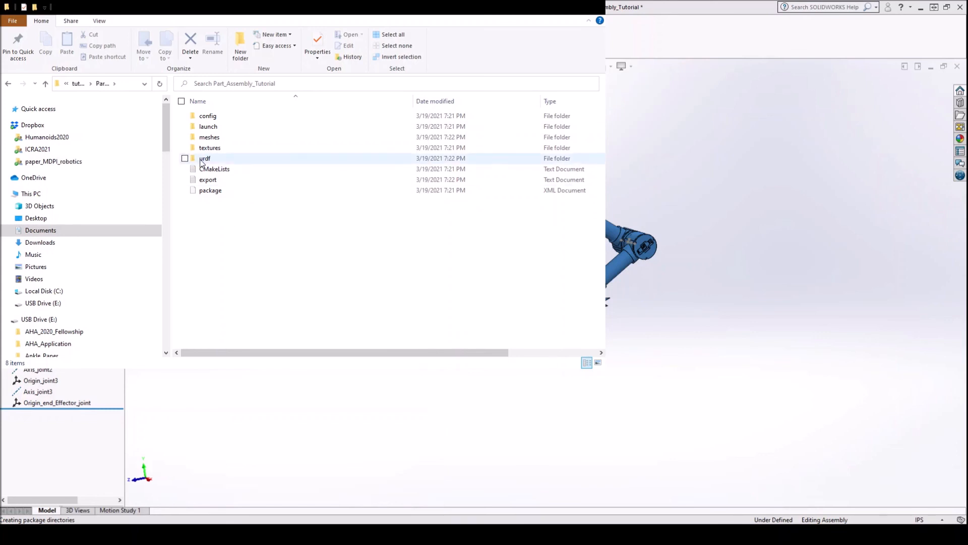
double_click(204, 157)
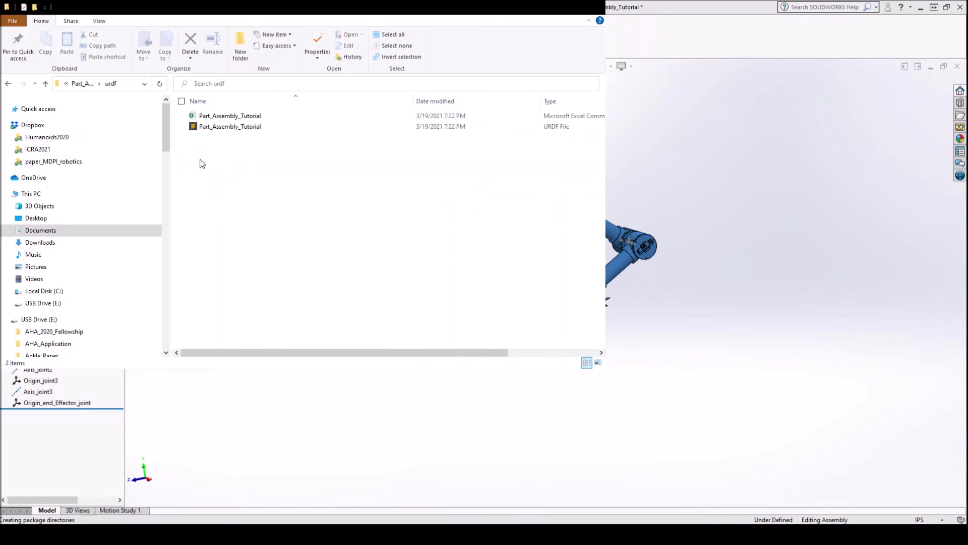
click(230, 126)
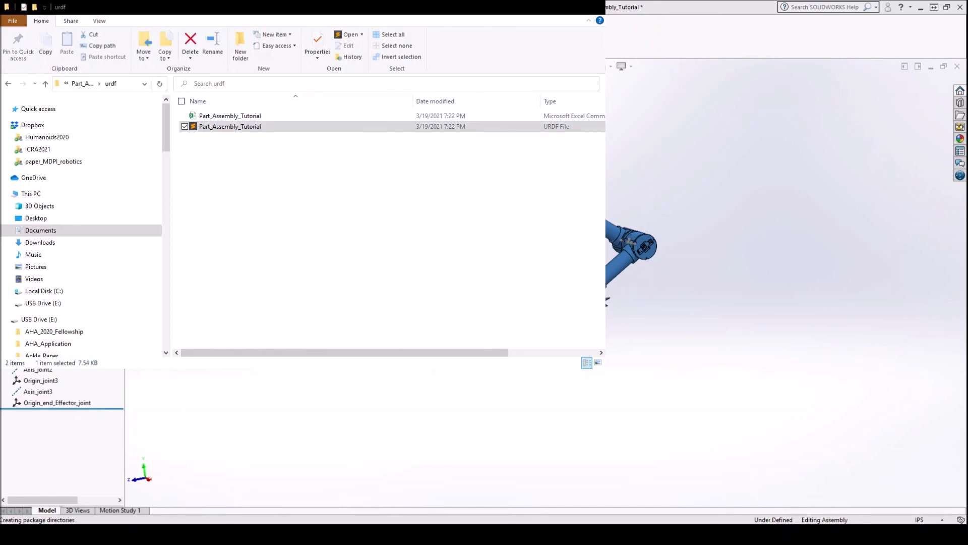
Return to the package folder and open the meshes folder to view the six STL files.
click(230, 126)
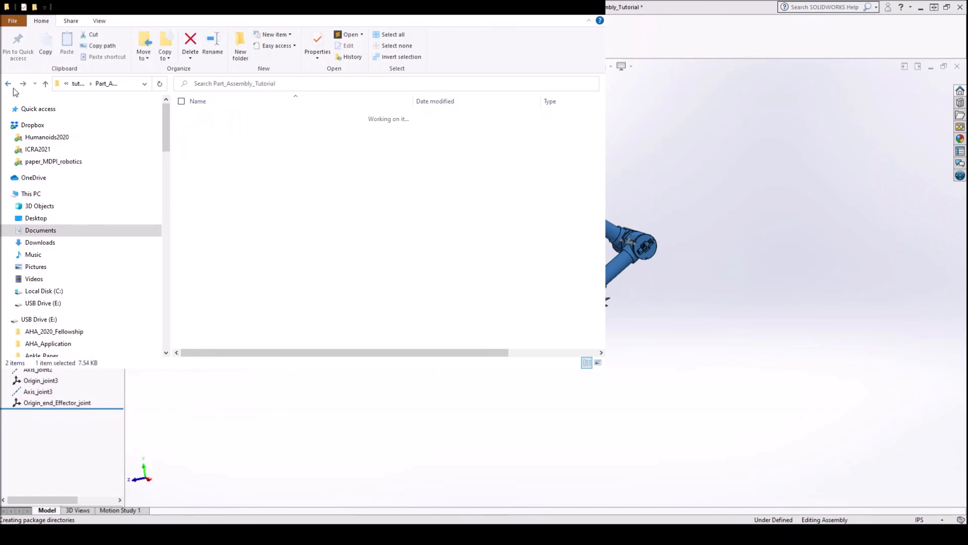
click(209, 137)
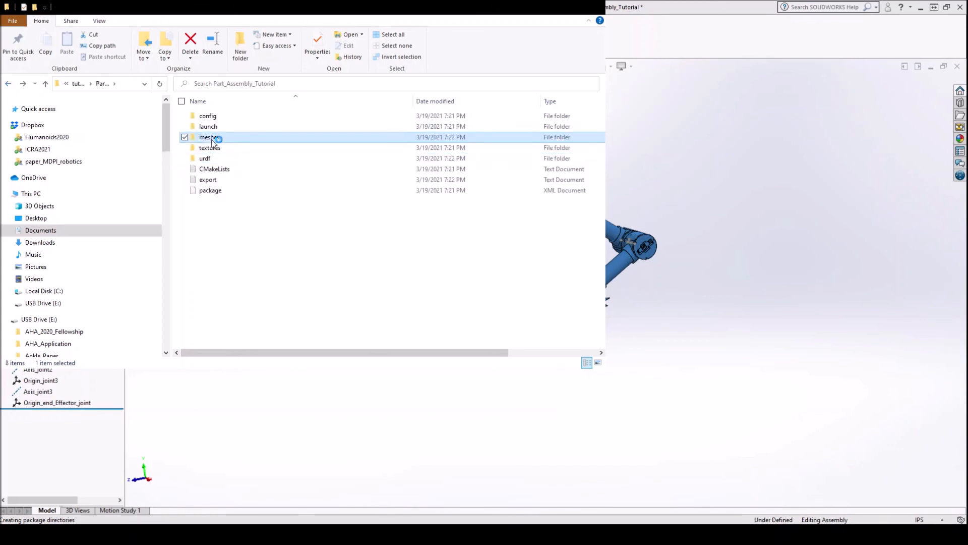
double_click(208, 136)
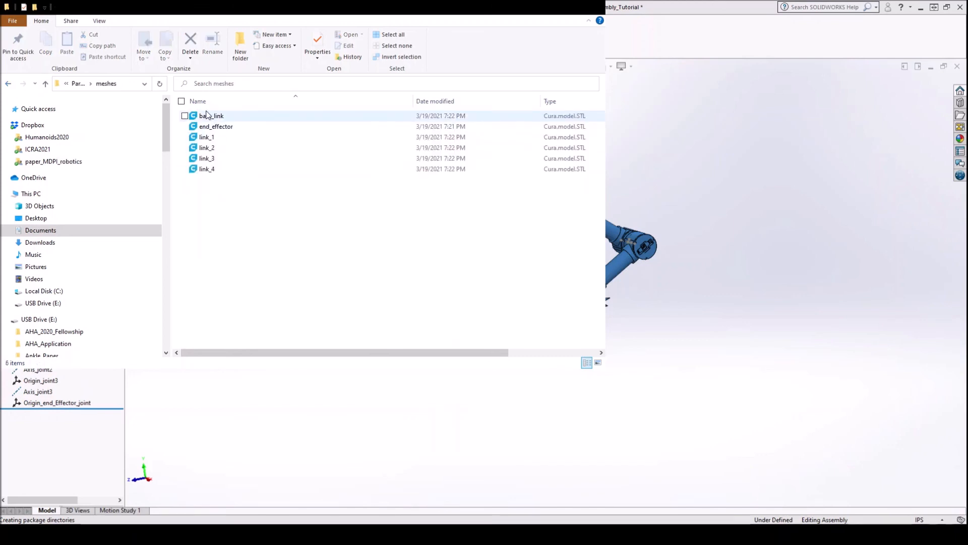